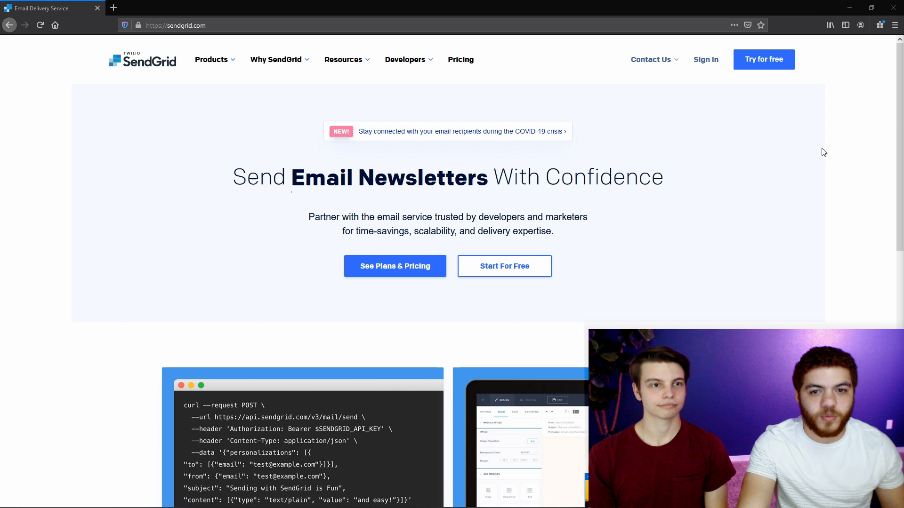
mouse_move(705, 60)
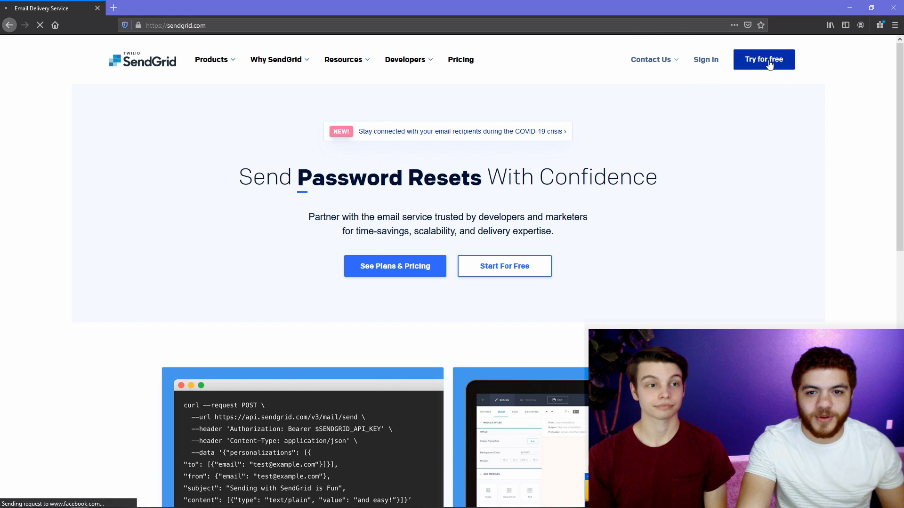
Begin free signup with the smallbatchdev email and password, pass the robot check and accept the terms
click(764, 59)
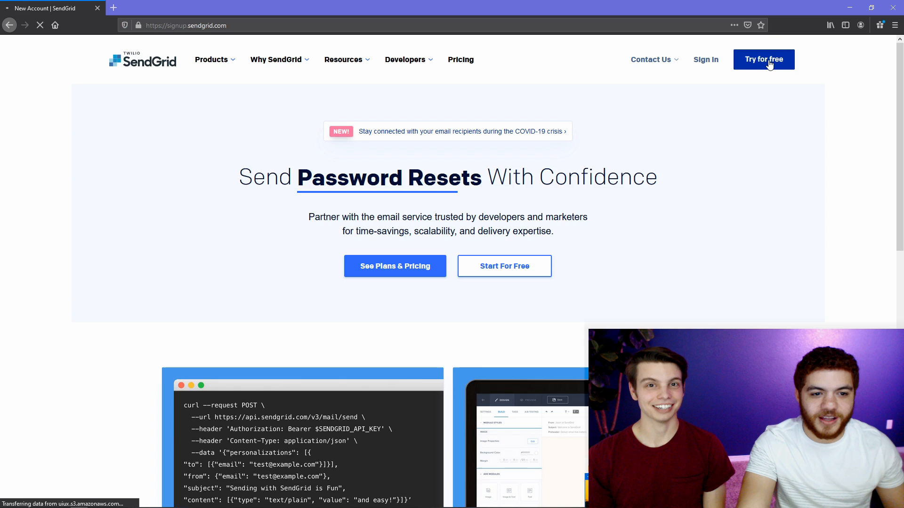
click(764, 59)
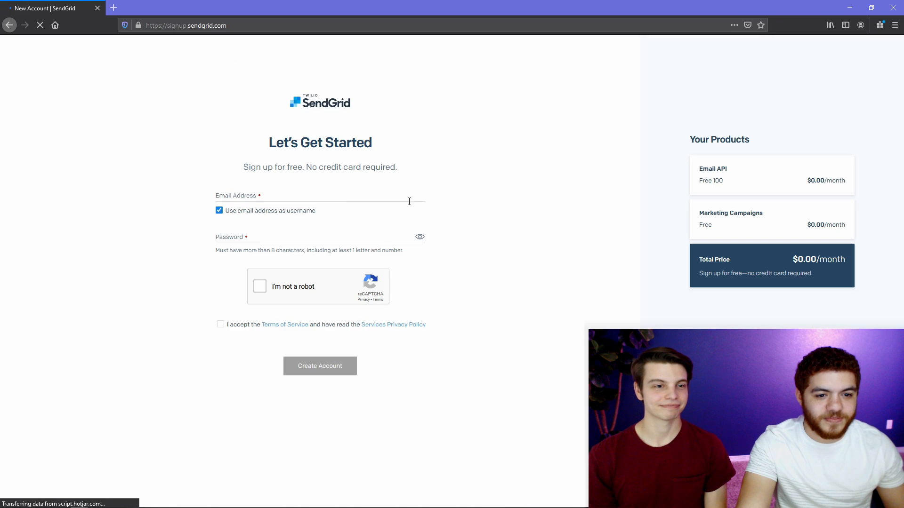
click(318, 196)
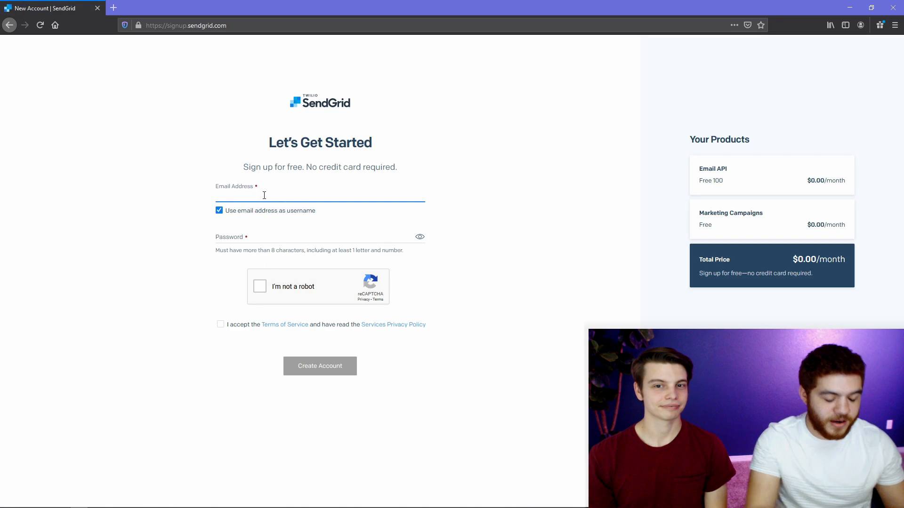
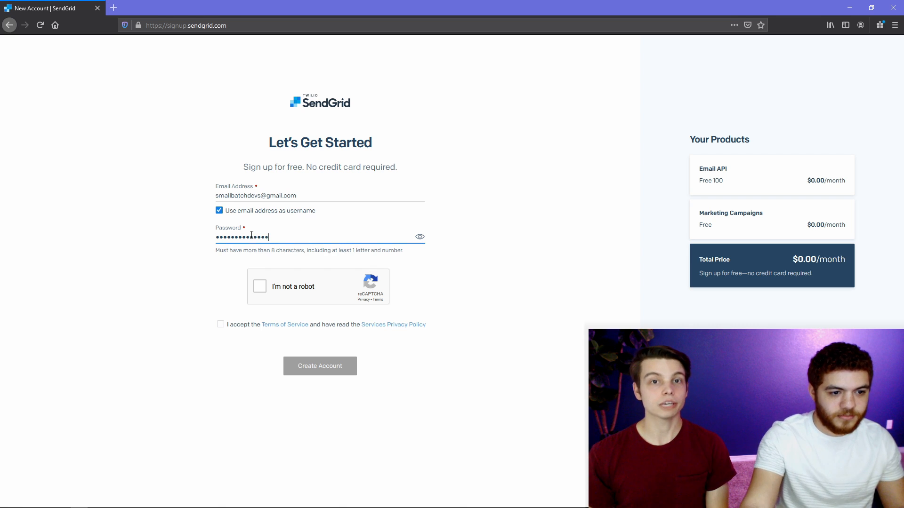
click(260, 286)
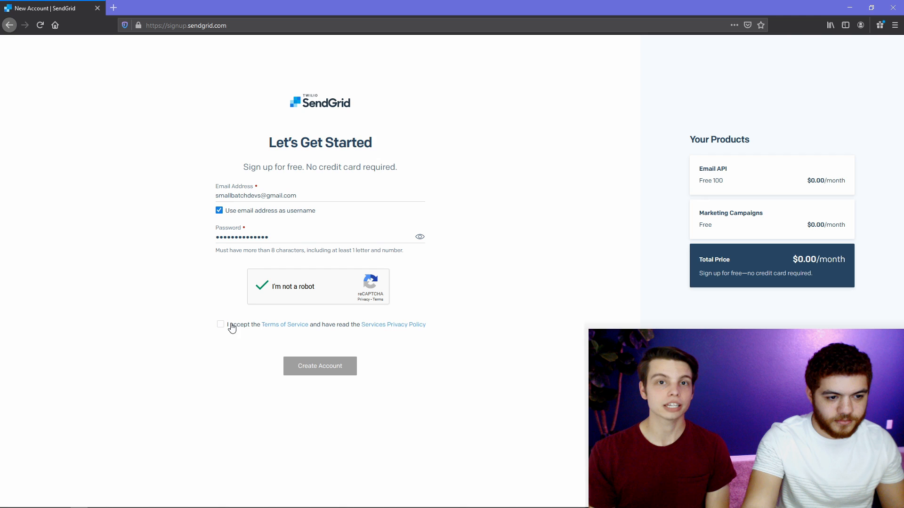
click(221, 324)
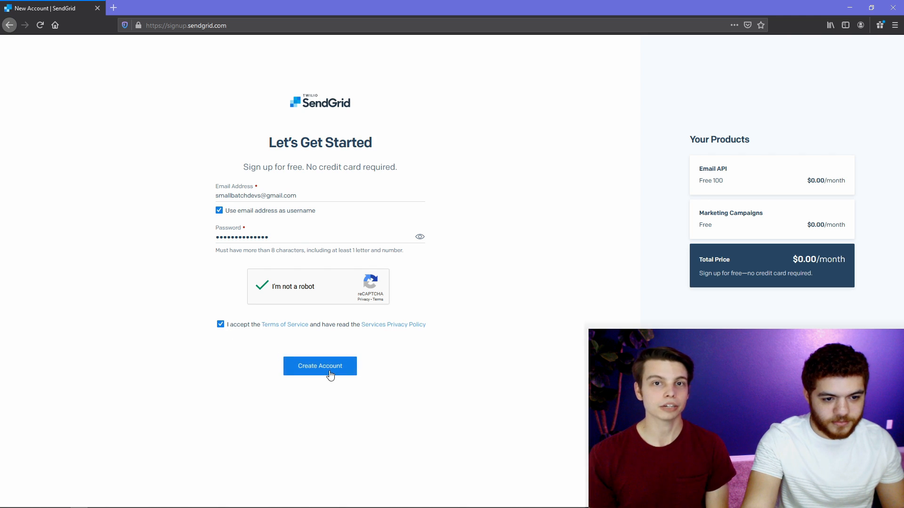
Create the account and fill the profile: name, website smallbatchdevs.com, role CEO, 5,001+ employees
click(319, 365)
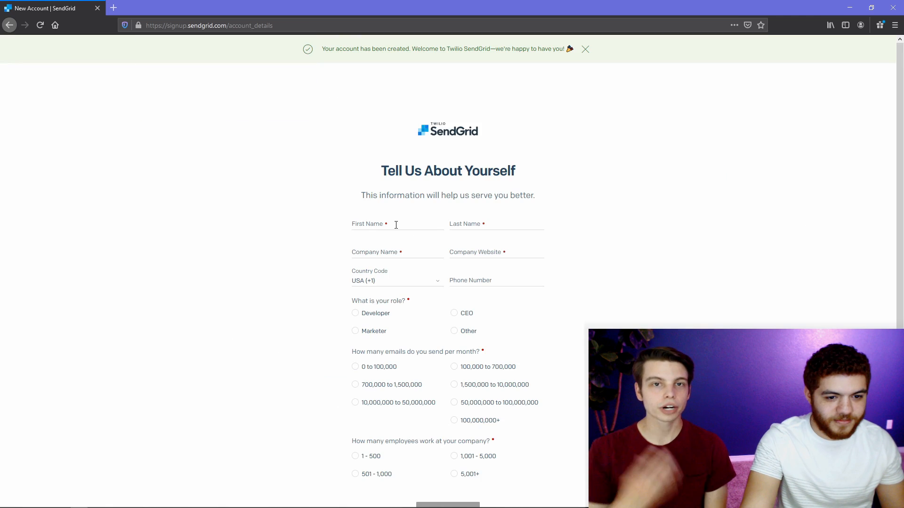
text(Ausdt)
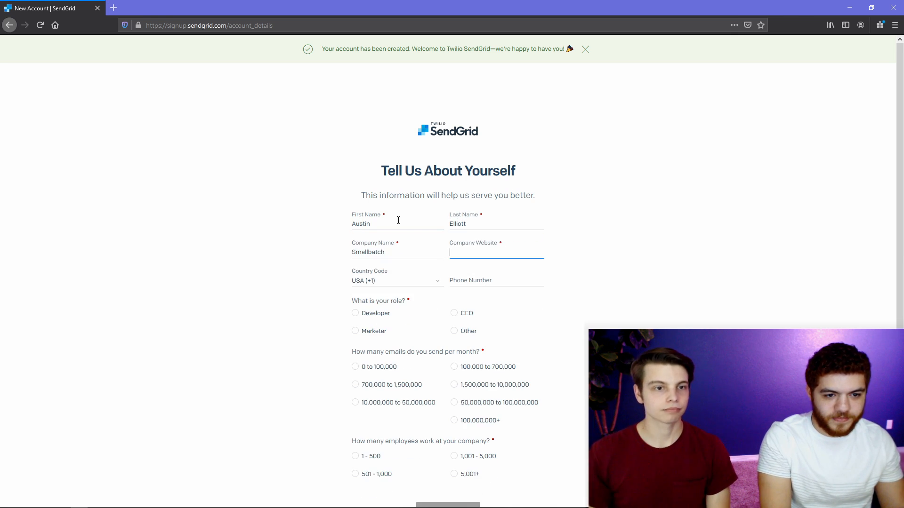
text(smallbatchdevs.com)
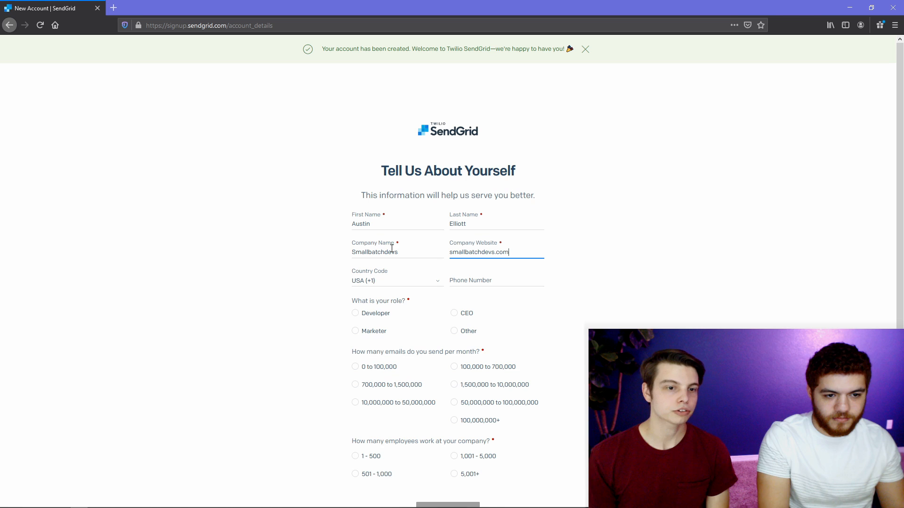
click(454, 330)
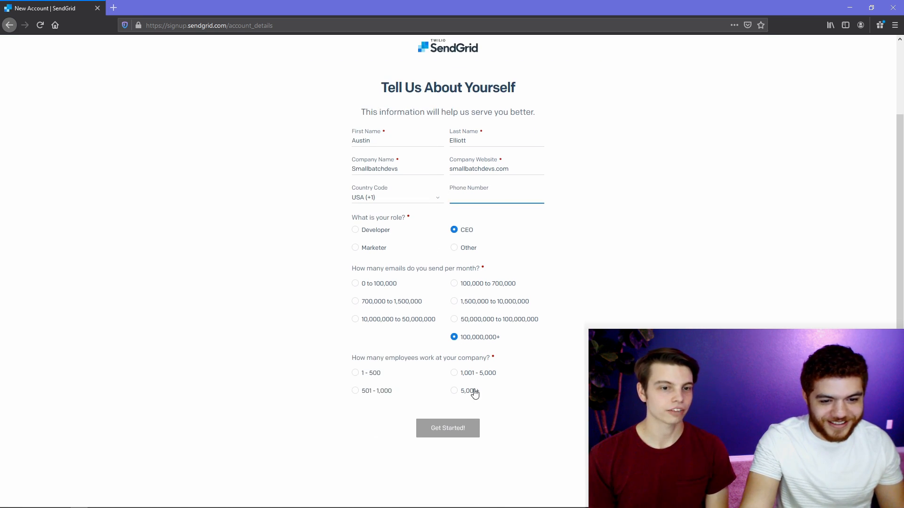
click(447, 428)
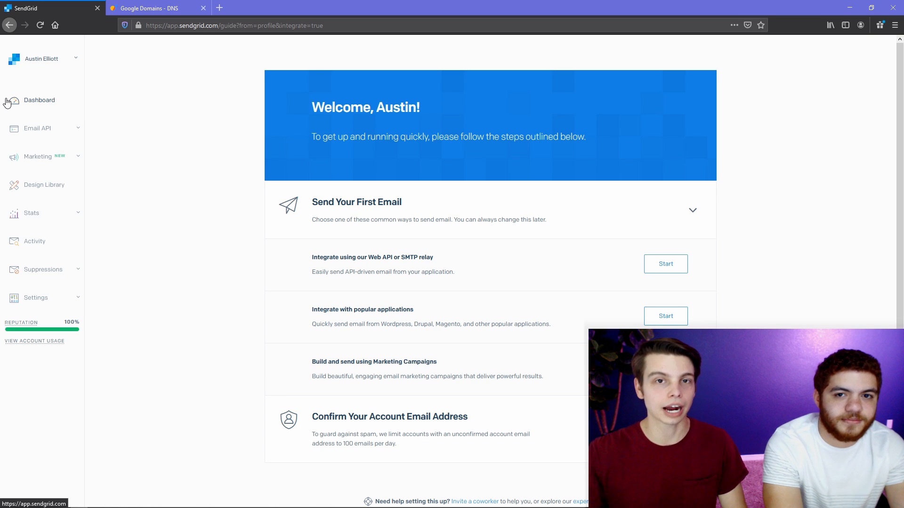
mouse_move(170, 121)
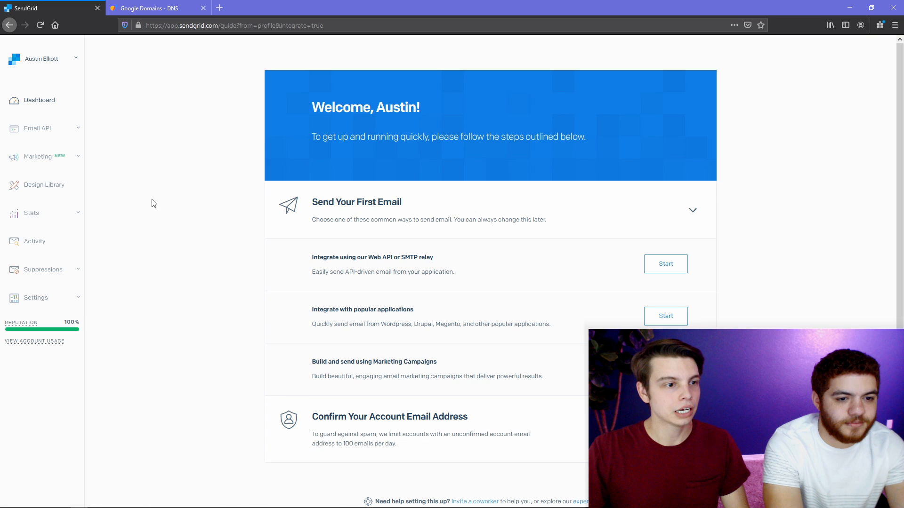
Go to Settings > Sender Authentication and start Domain Authentication
click(35, 298)
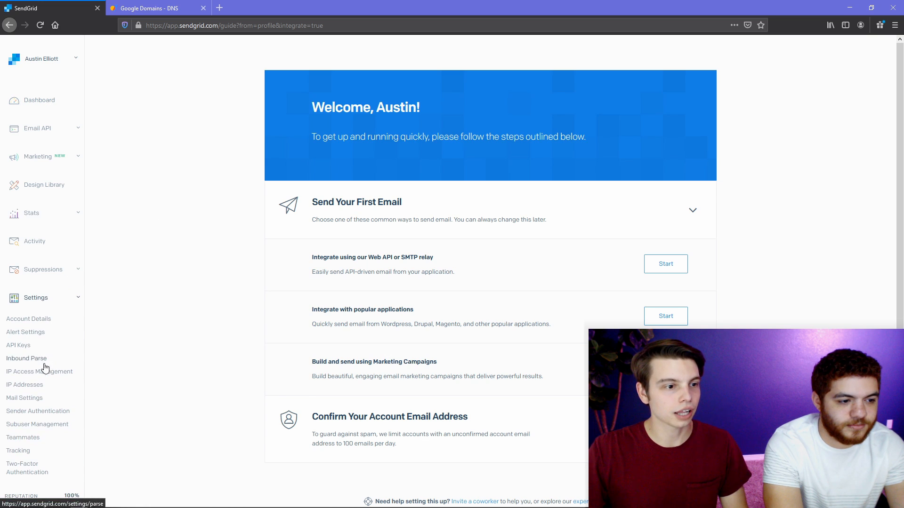
click(37, 412)
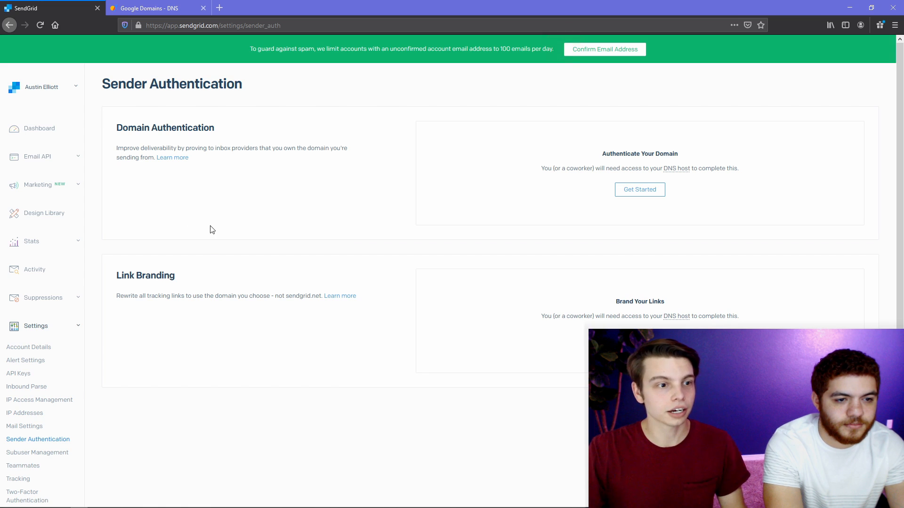
click(640, 189)
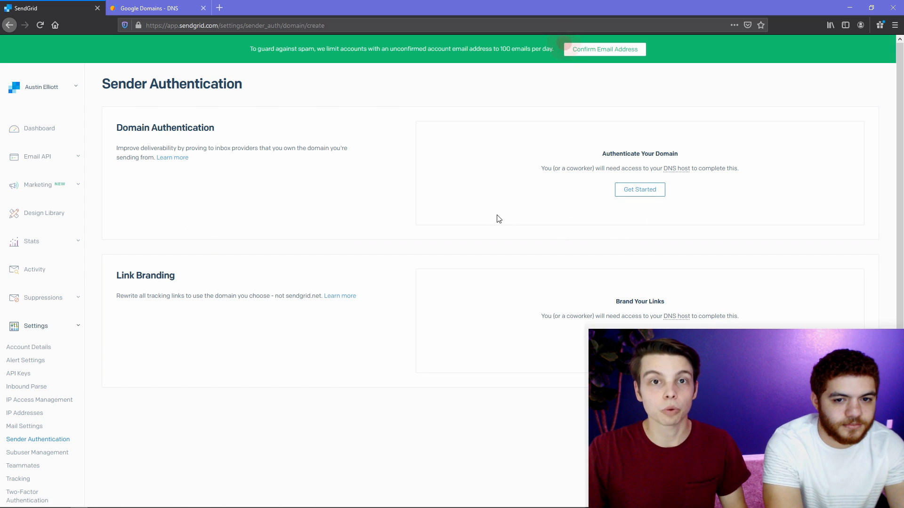
Choose Google Cloud as the DNS host, keep link branding and continue
click(640, 189)
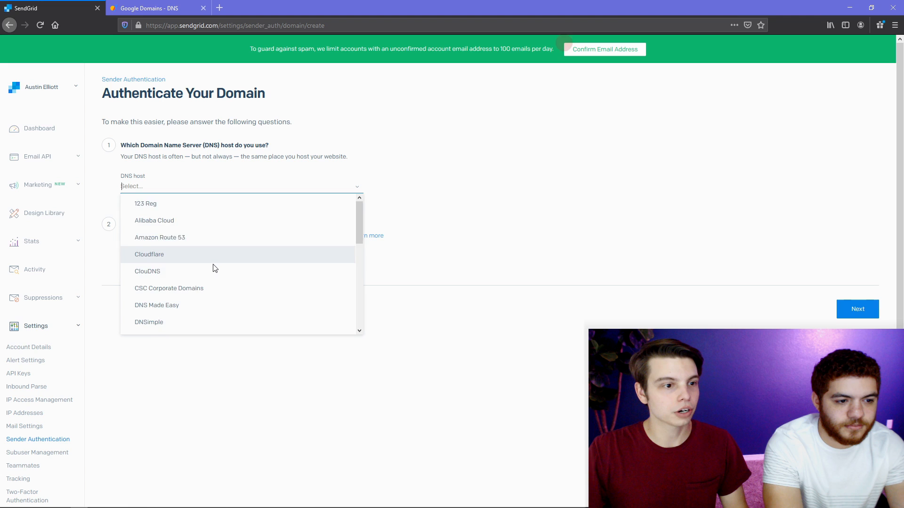
scroll(down, 3)
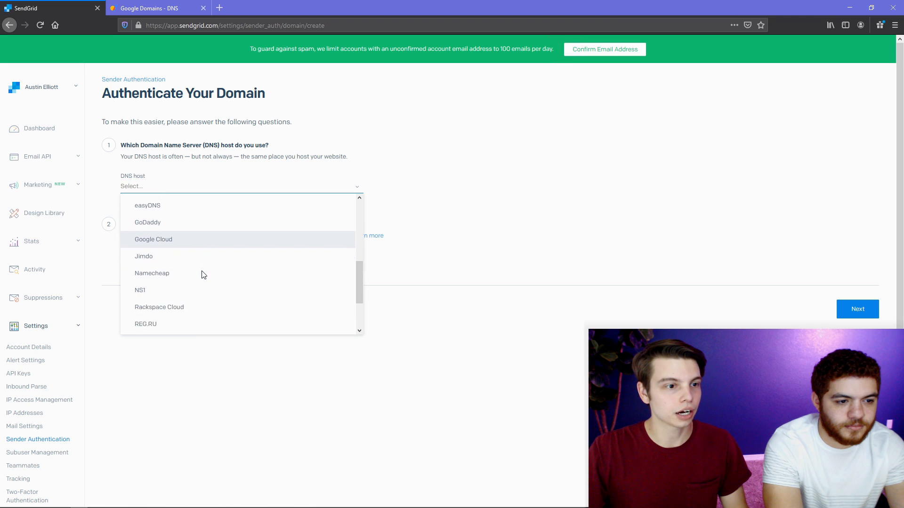
click(154, 239)
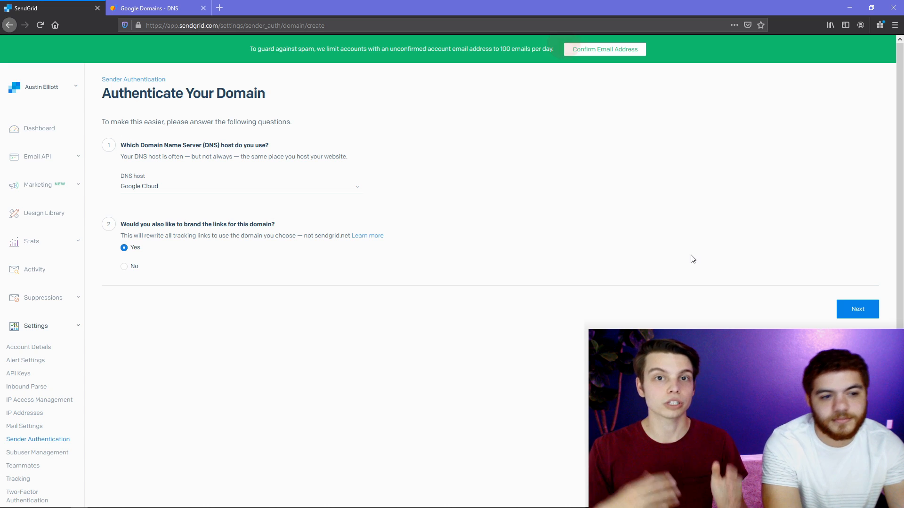
click(857, 309)
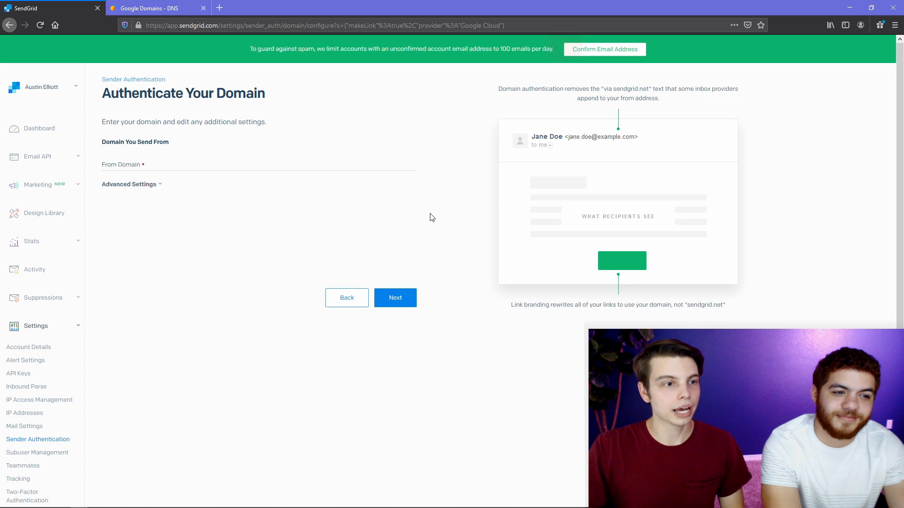
Enter smallbatchdevs.com as the From Domain, show advanced settings and continue to the DNS records
text(s)
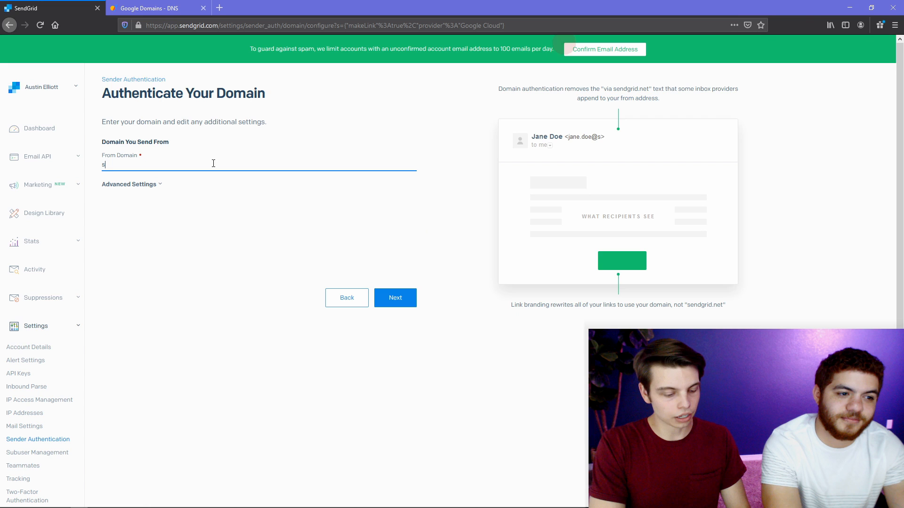
text(mallbatchdevs.)
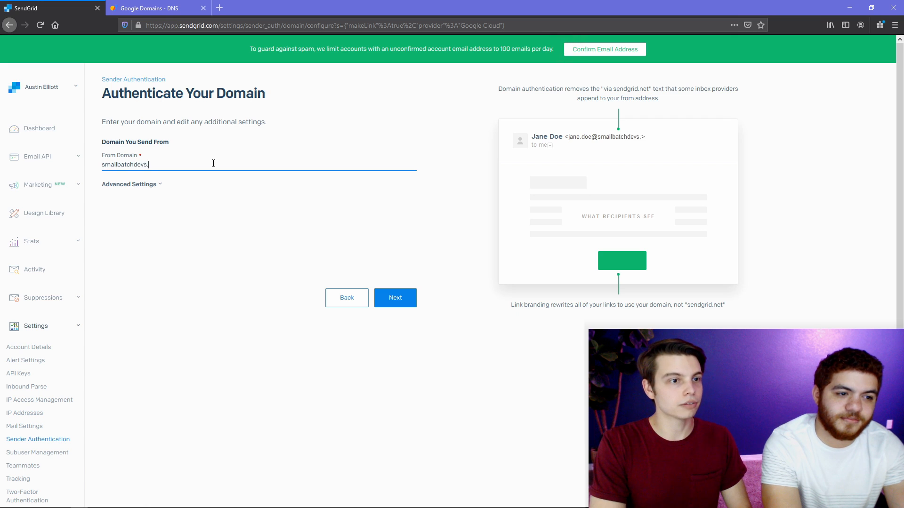
text(com)
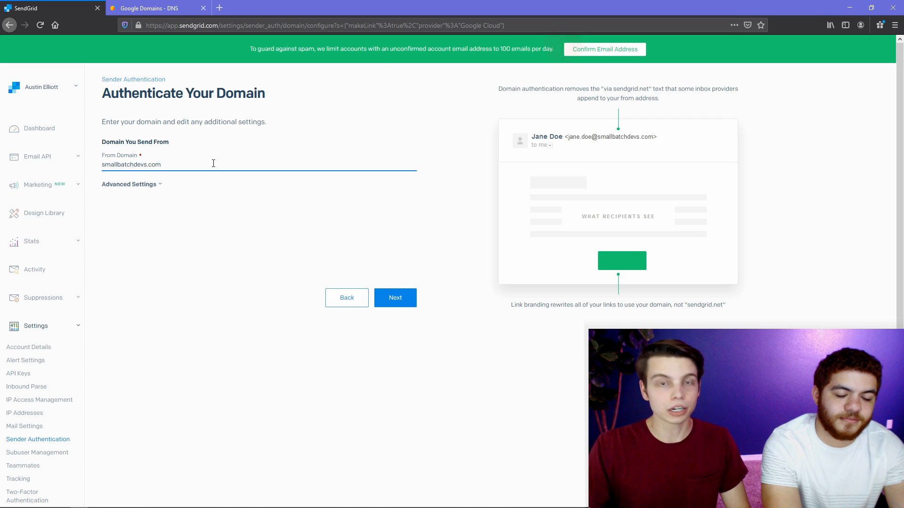
click(129, 184)
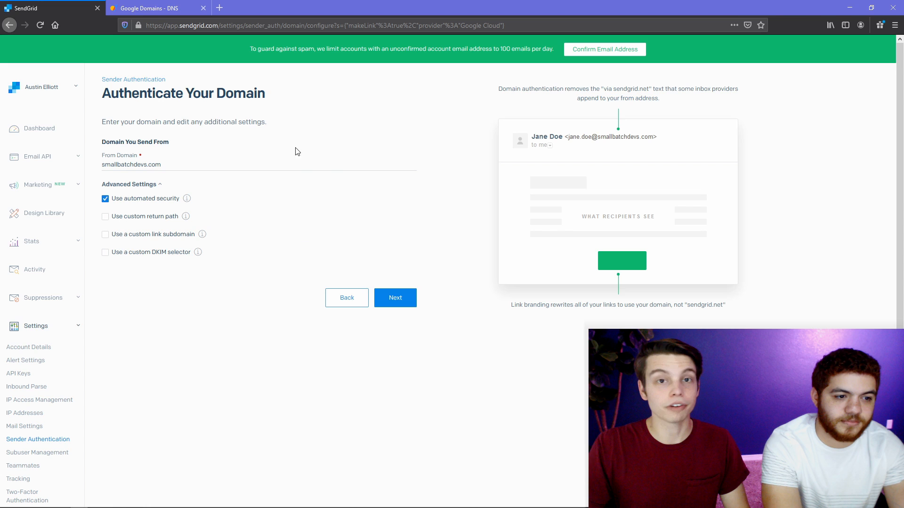
click(395, 297)
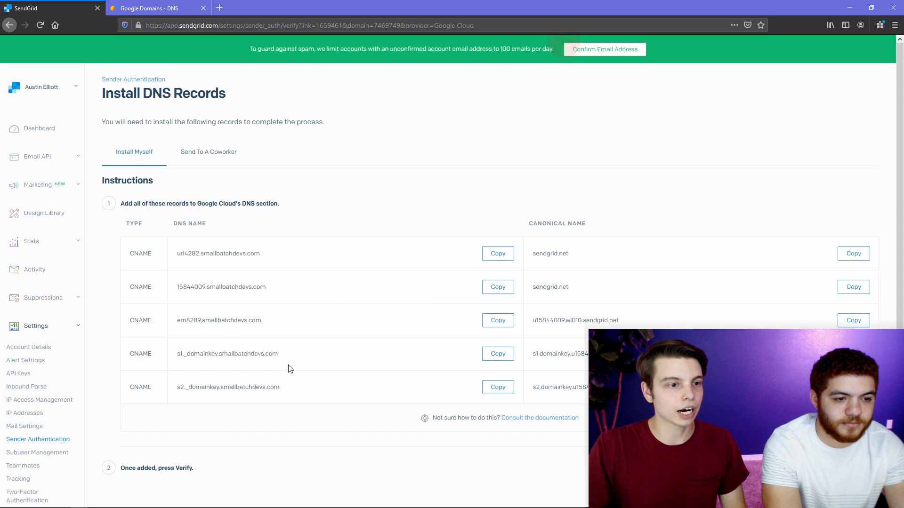
mouse_move(354, 320)
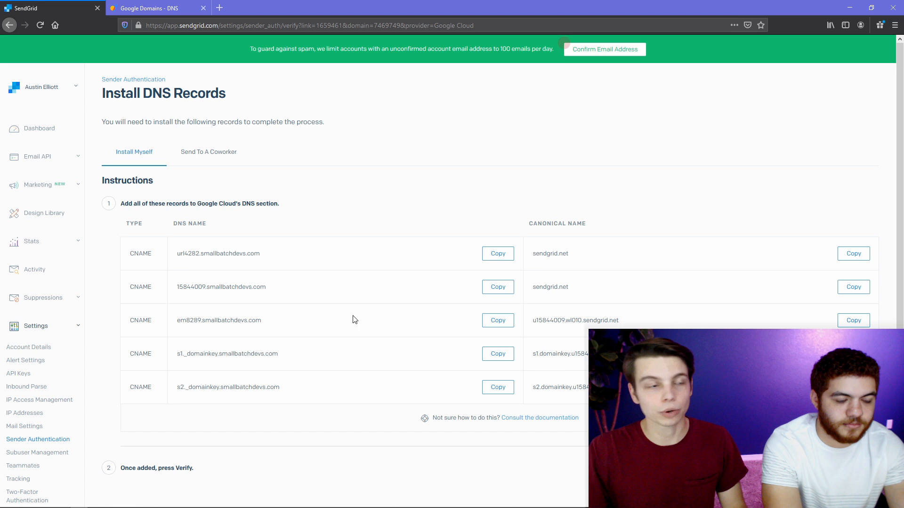
mouse_move(155, 9)
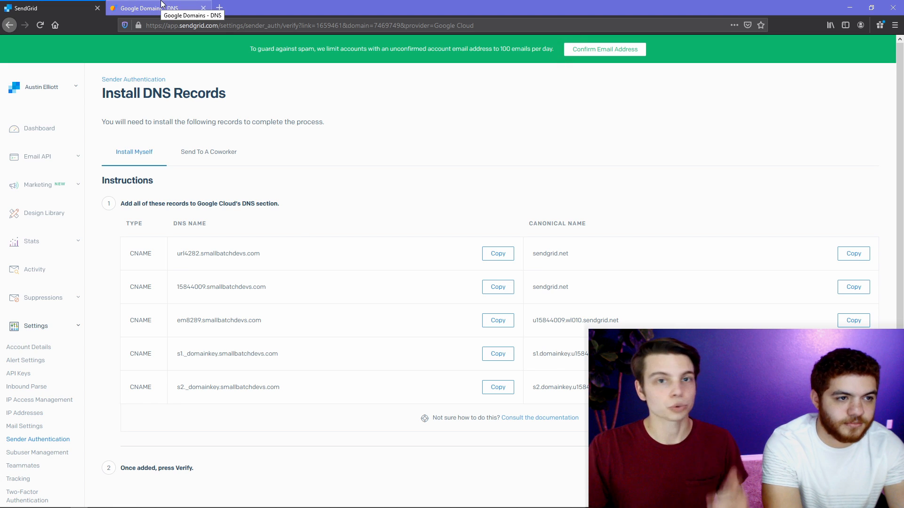
Copy the CNAME records into Google Domains, confirm they're added and ask SendGrid to verify
click(156, 9)
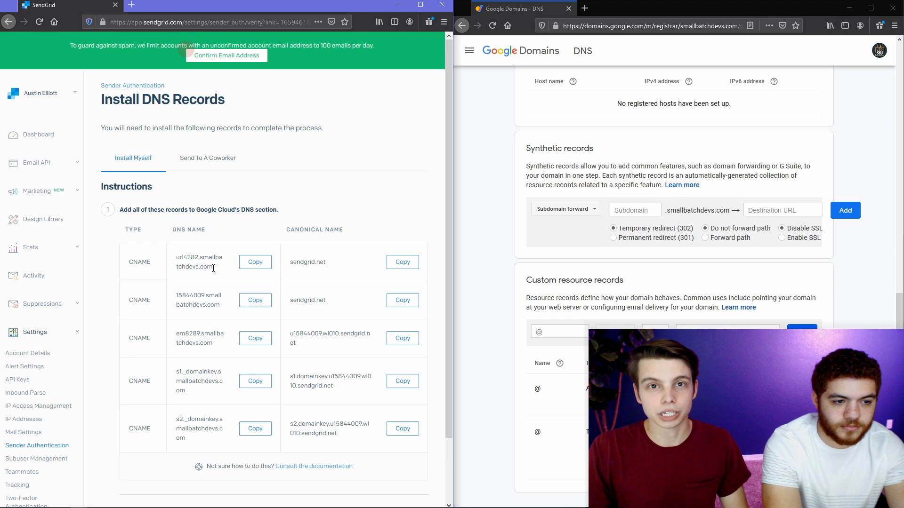
double_click(186, 258)
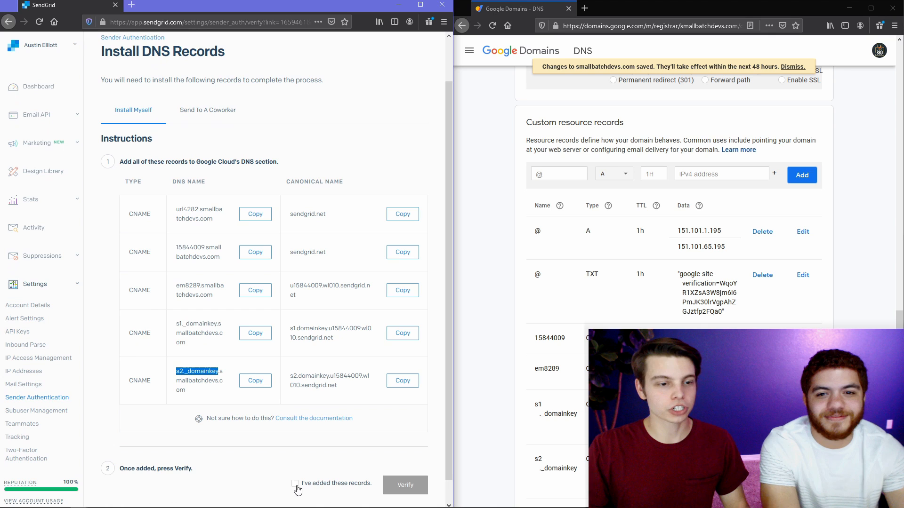
click(295, 483)
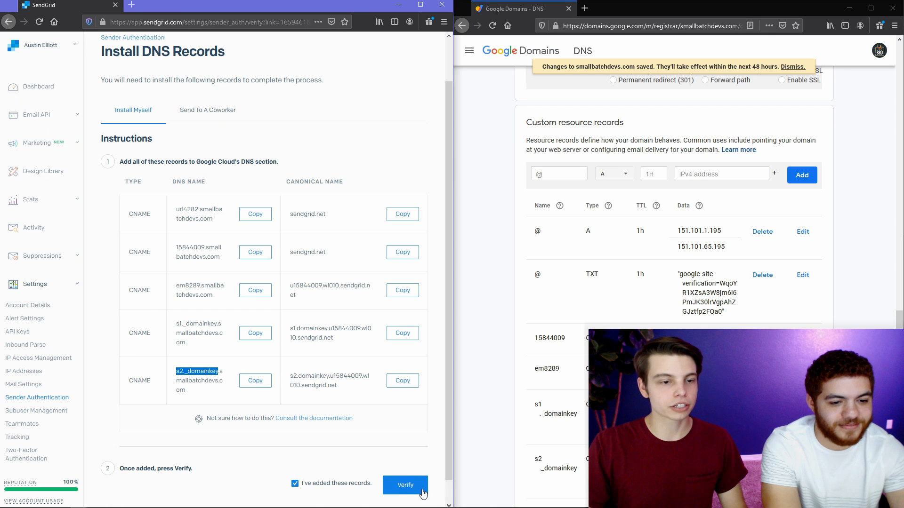
click(404, 484)
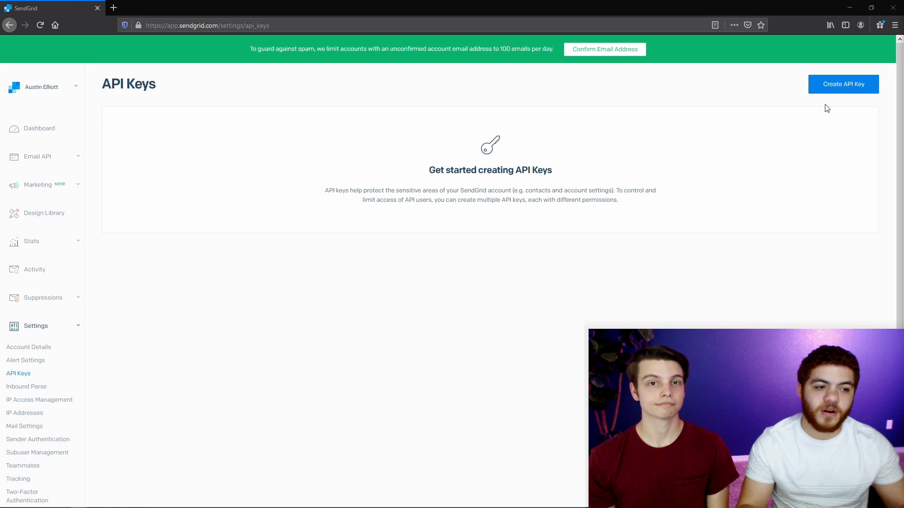
mouse_move(18, 374)
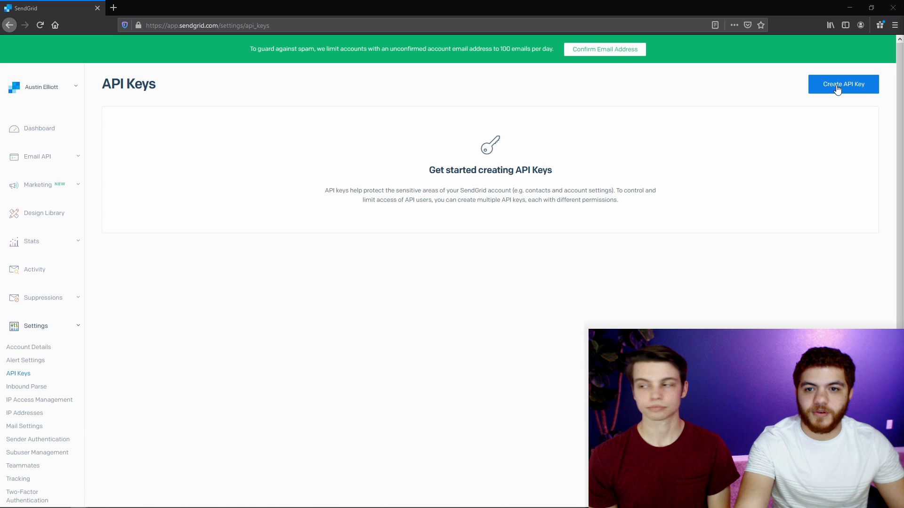
Create a full-access API key named web-app, copy its value and return to the key list
click(841, 84)
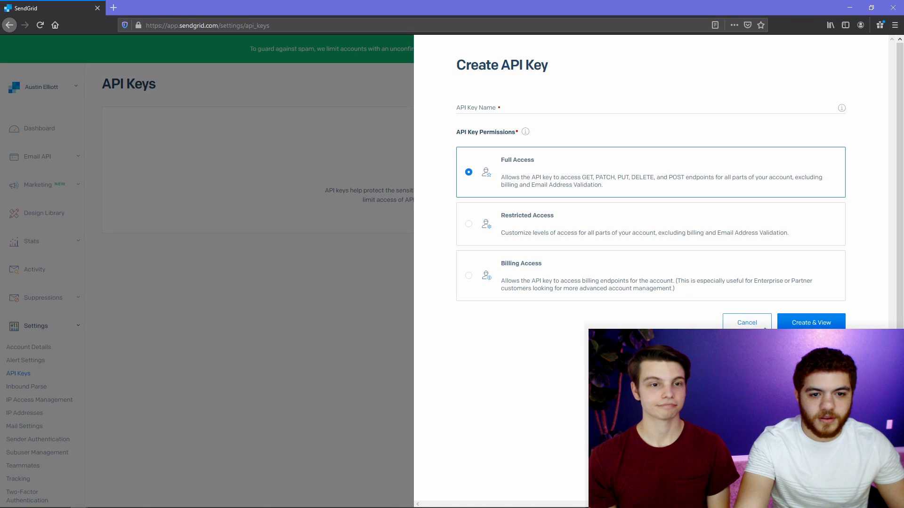
click(811, 322)
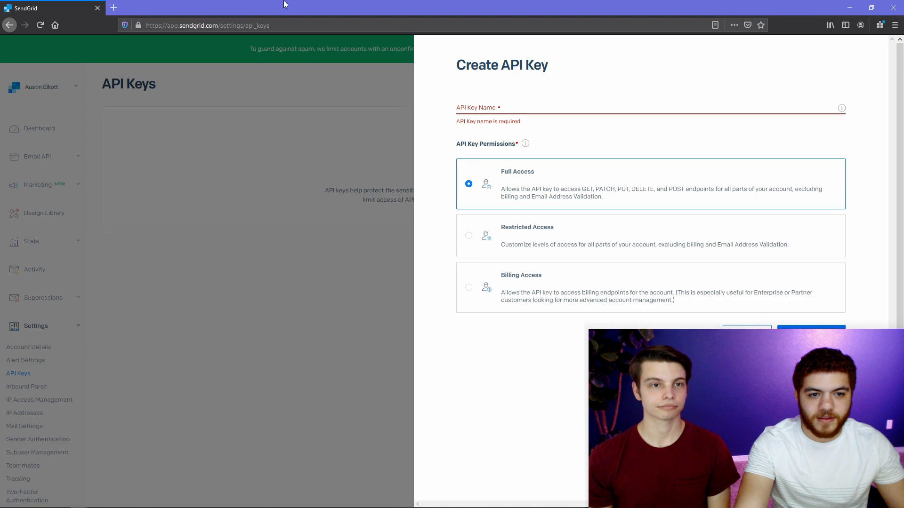
text(web-app)
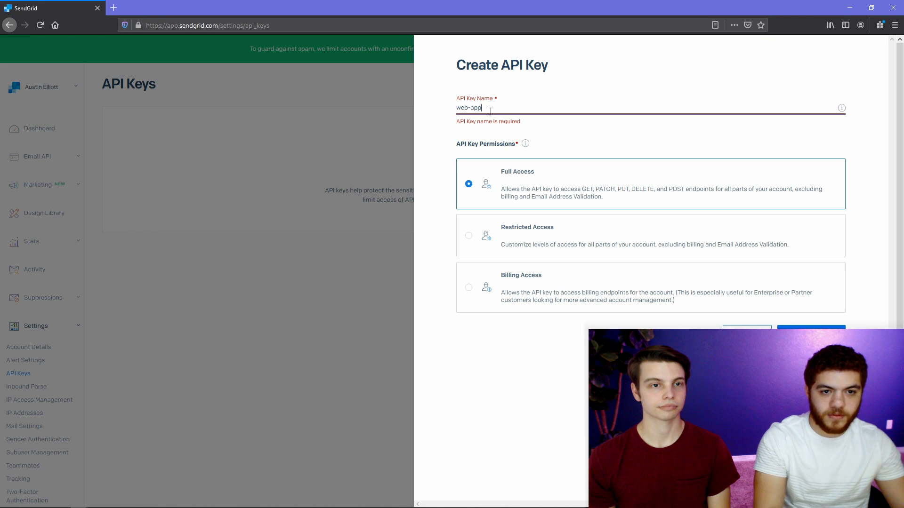
click(810, 331)
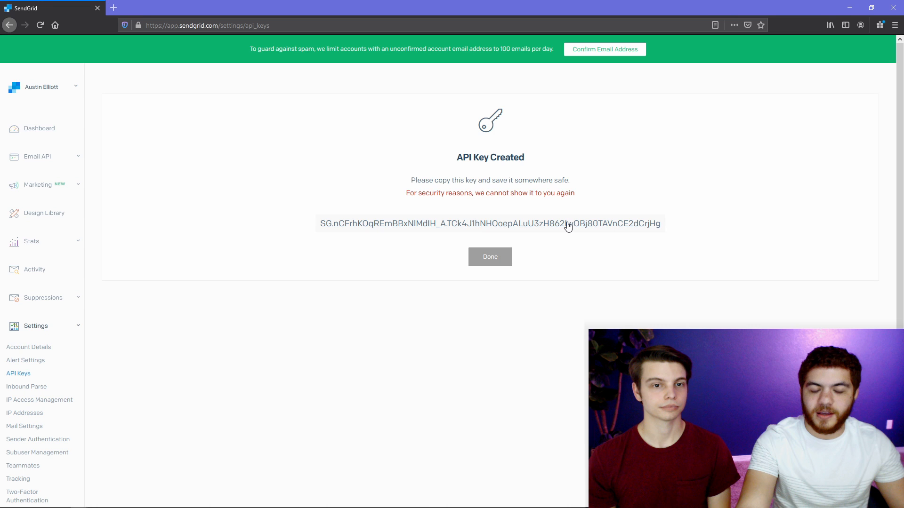
click(489, 224)
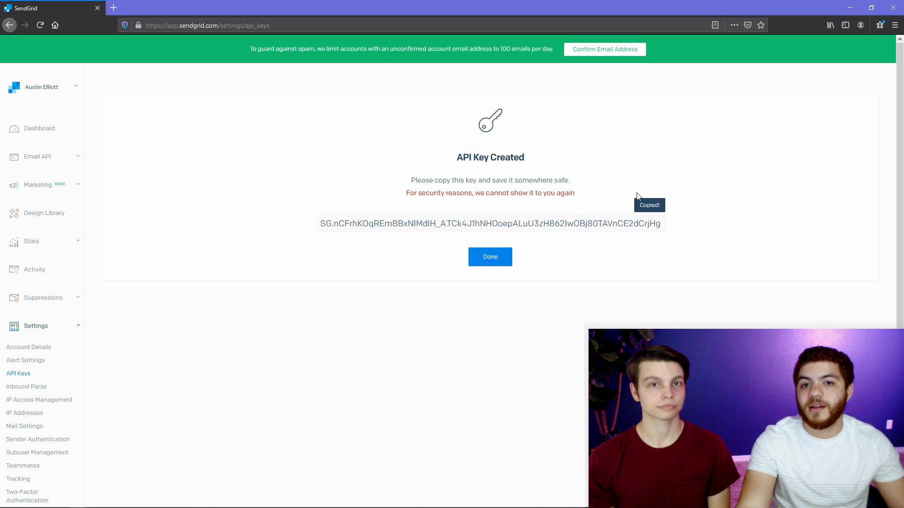
click(489, 256)
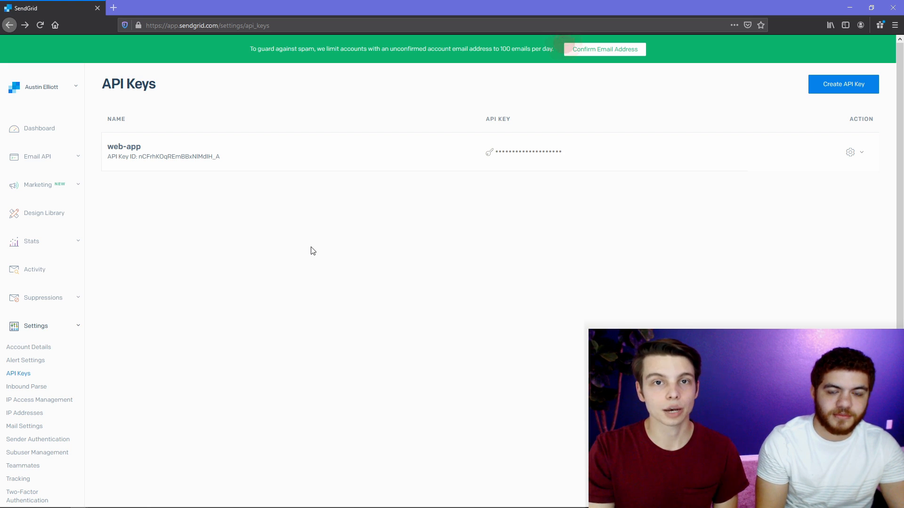
mouse_move(323, 247)
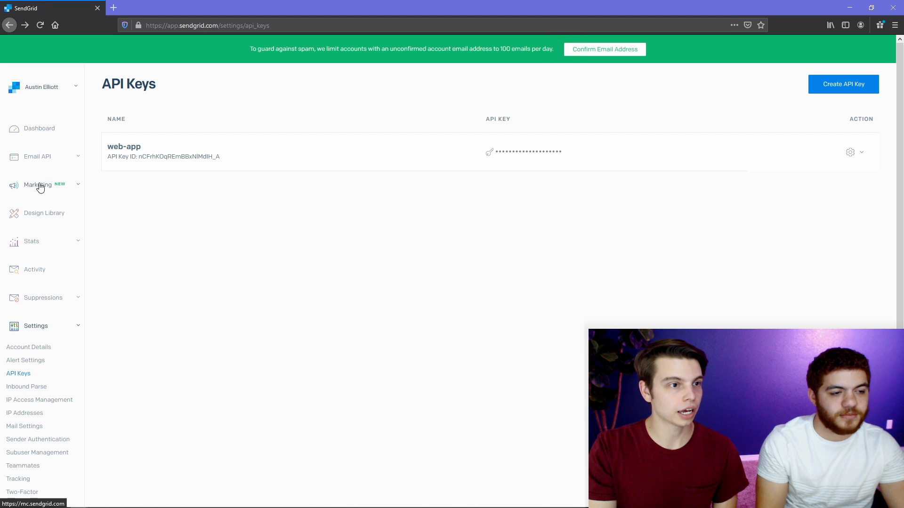
Under Email API > Dynamic Templates, create a template named 'welcome user'
click(37, 156)
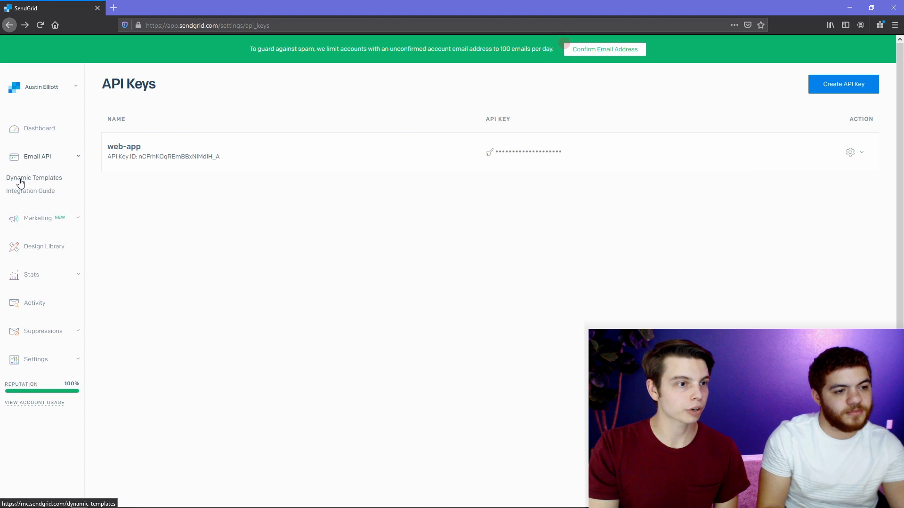
click(34, 178)
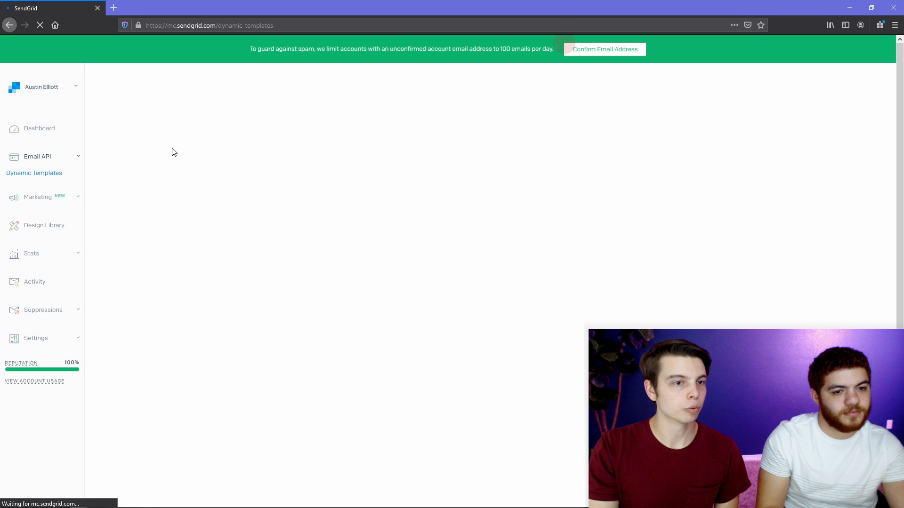
click(489, 248)
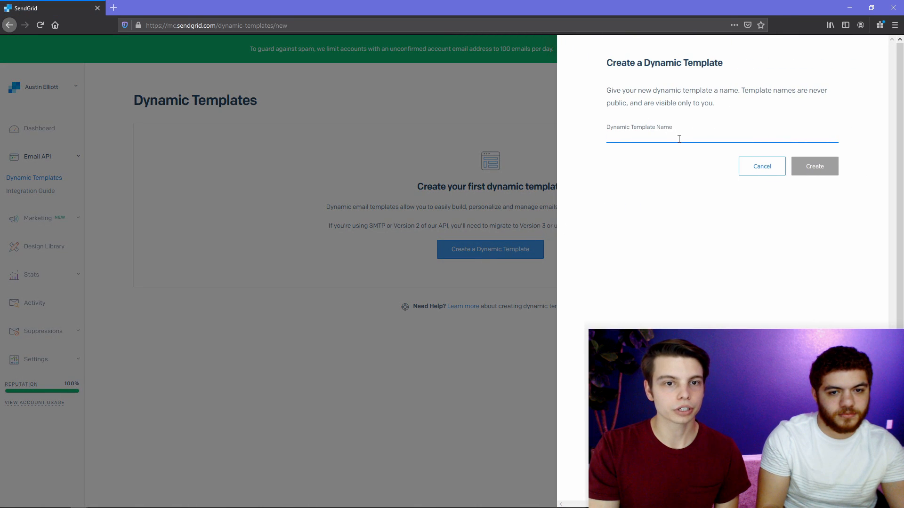
text(w)
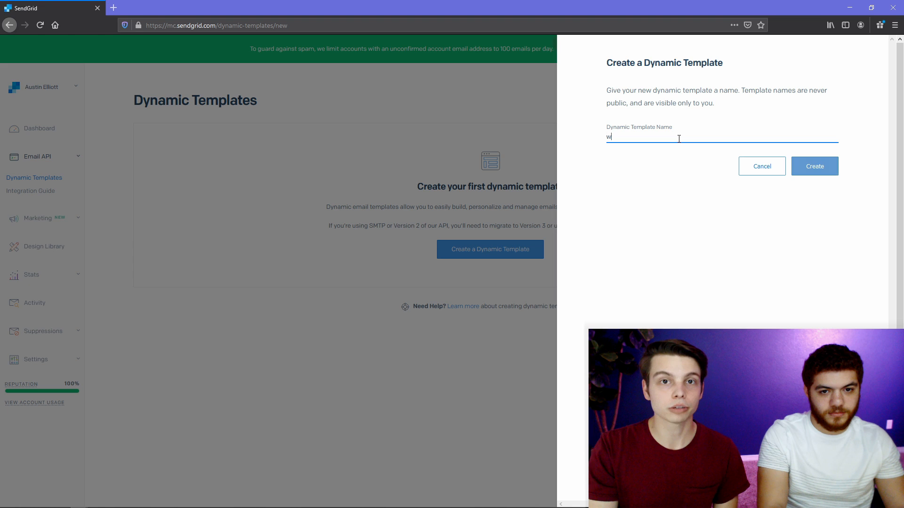
text(elcome user)
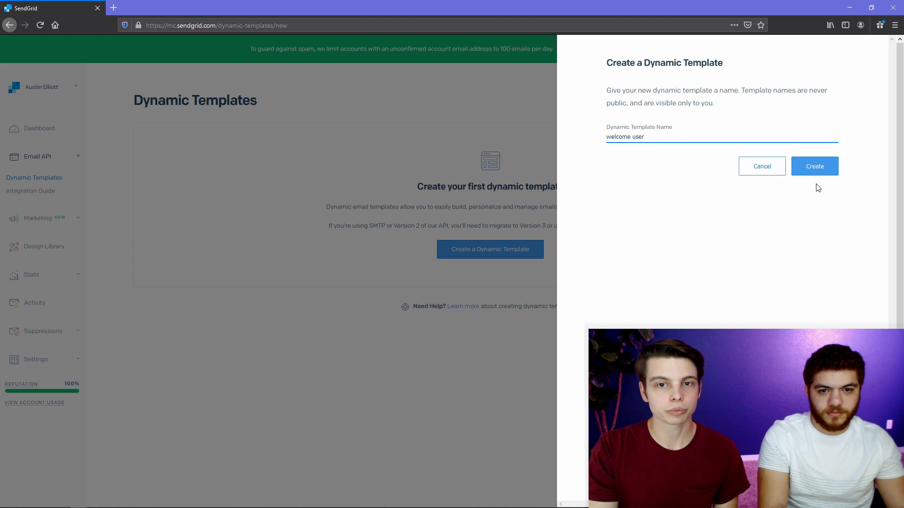
click(814, 166)
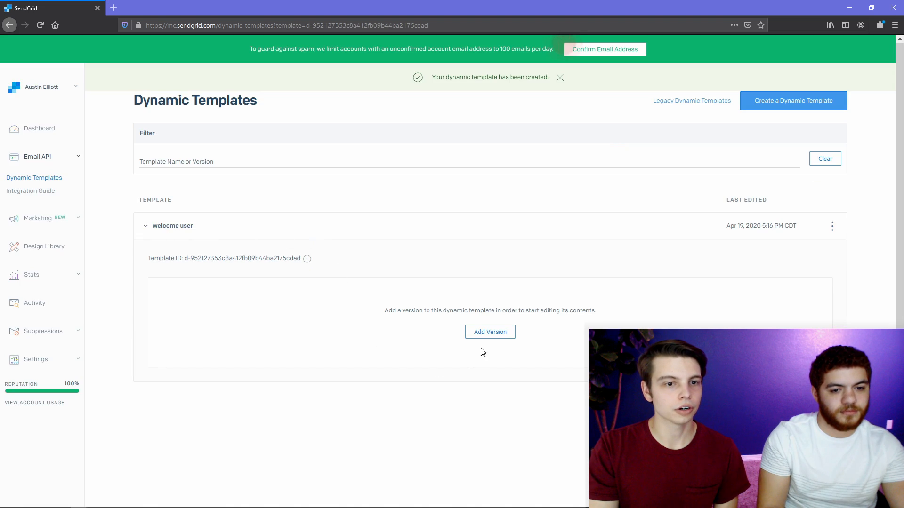
Add a version from a SendGrid email design in the Design Editor, then exit discarding unsaved changes
click(490, 331)
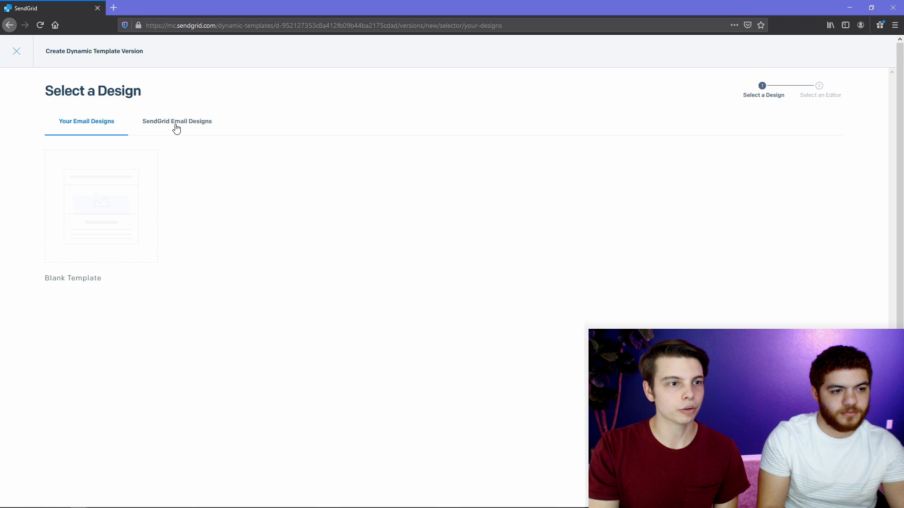
click(100, 206)
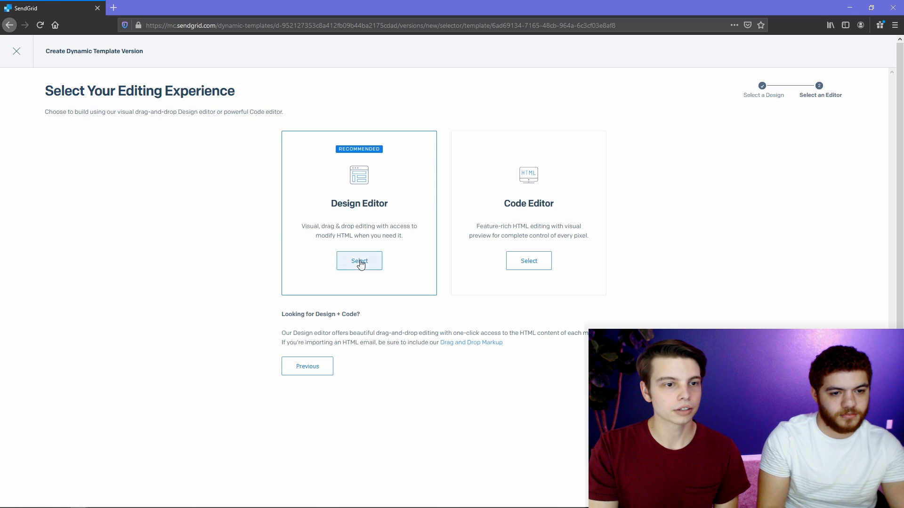
click(359, 261)
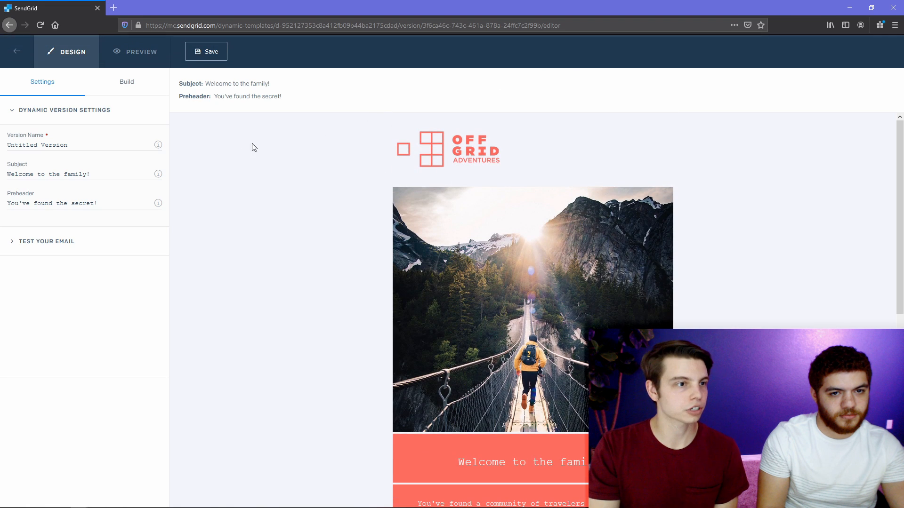
click(206, 51)
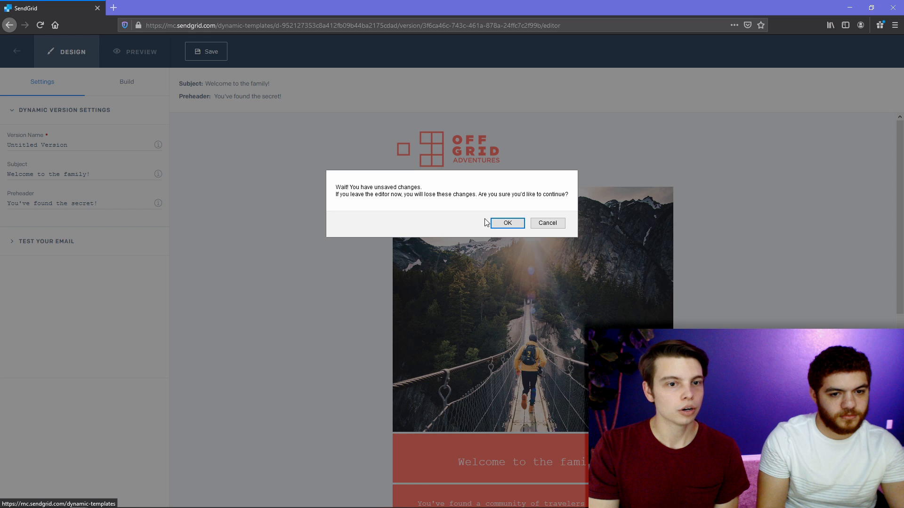
click(506, 223)
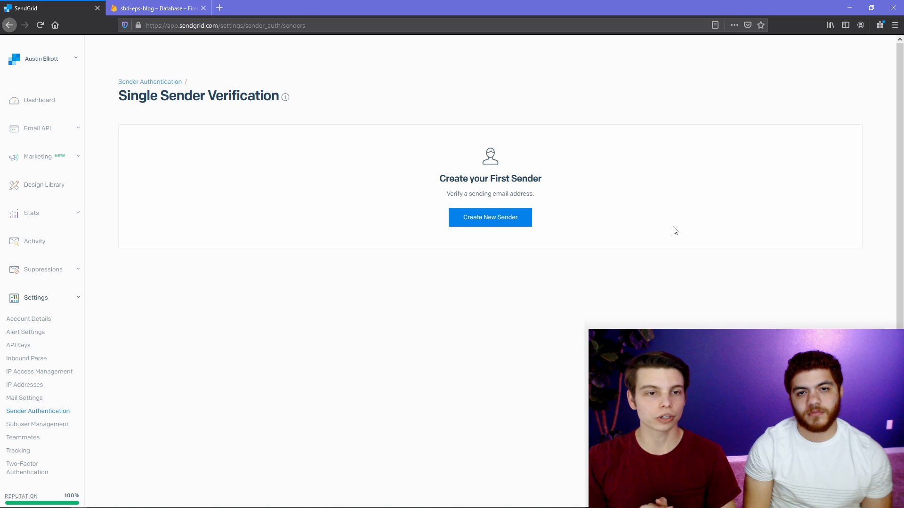
mouse_move(458, 230)
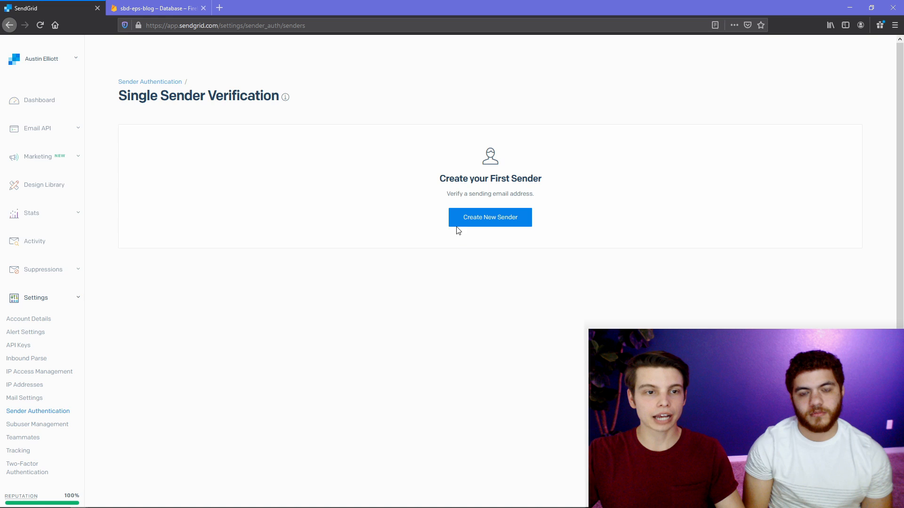
Start creating a new verified sender on the Single Sender Verification page
click(489, 218)
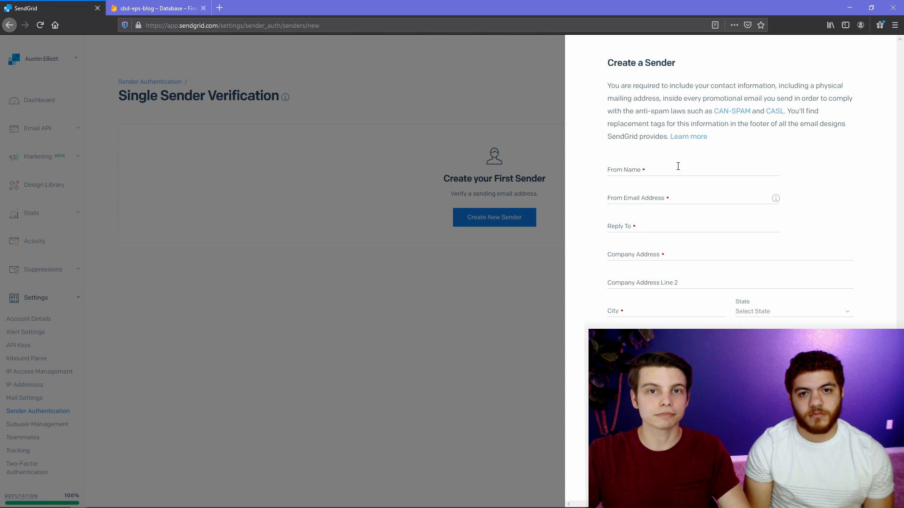
click(155, 9)
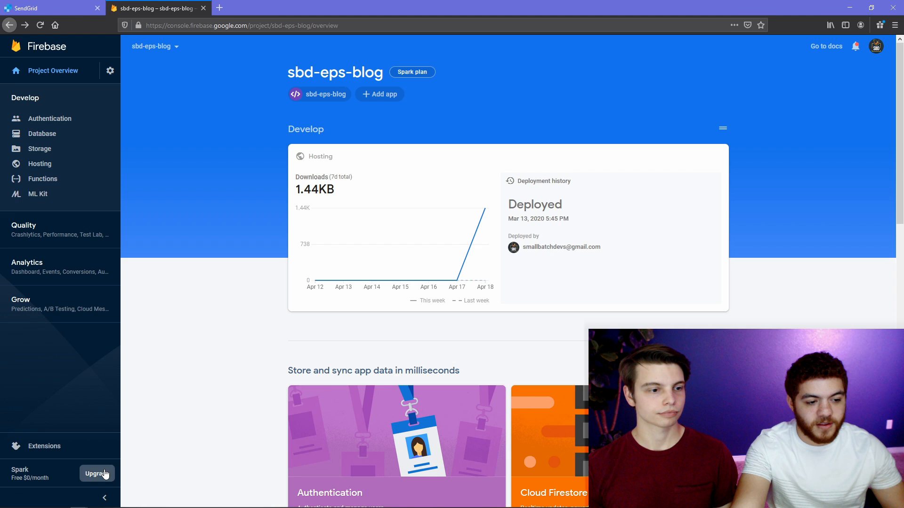
Select the Blaze pay-as-you-go plan for sbd-eps-blog and continue to billing setup
click(96, 474)
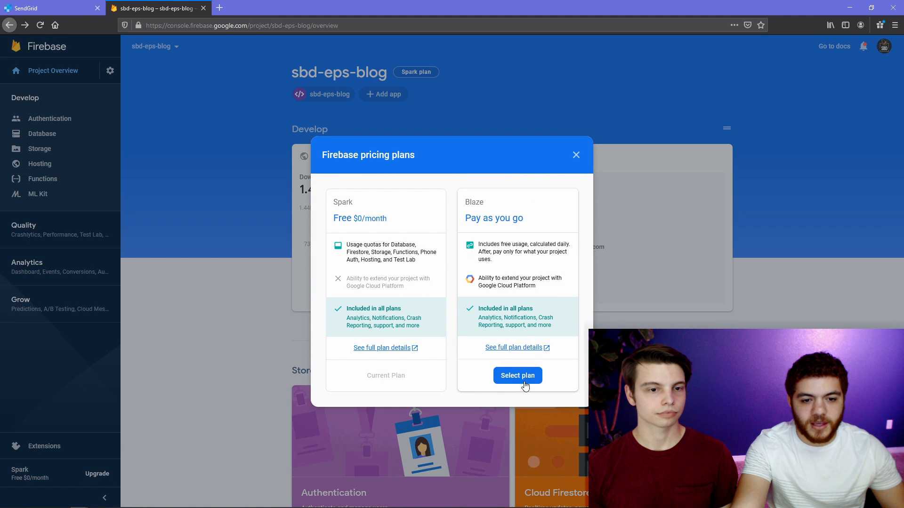
click(517, 375)
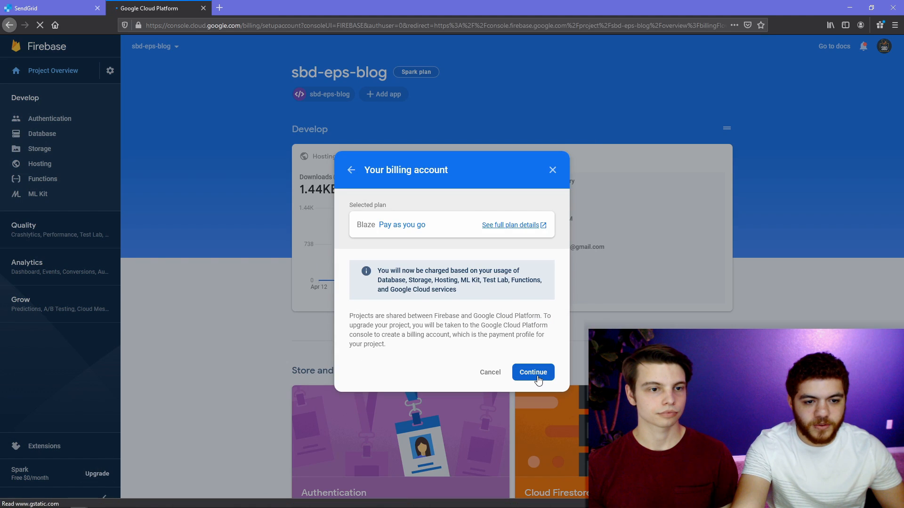
click(532, 372)
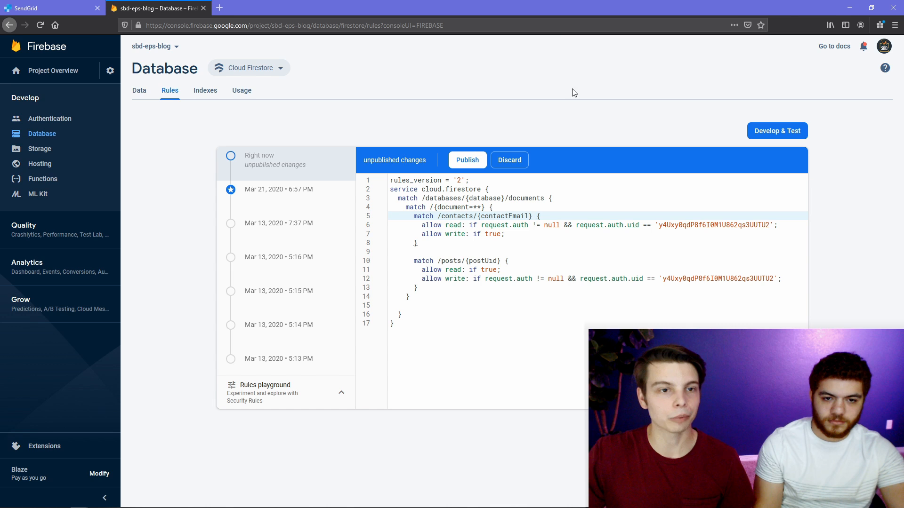
click(467, 160)
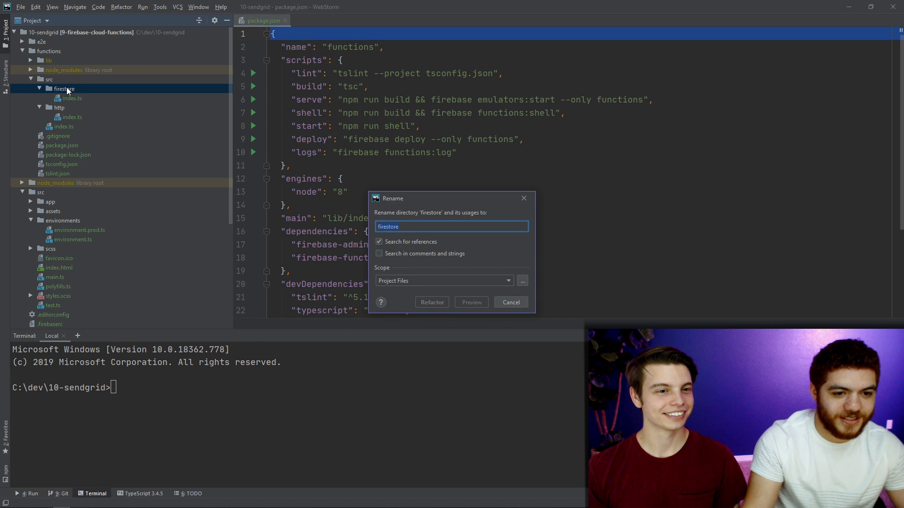
Rename the functions' firestore folder to email and move the terminal into the functions directory
text(email)
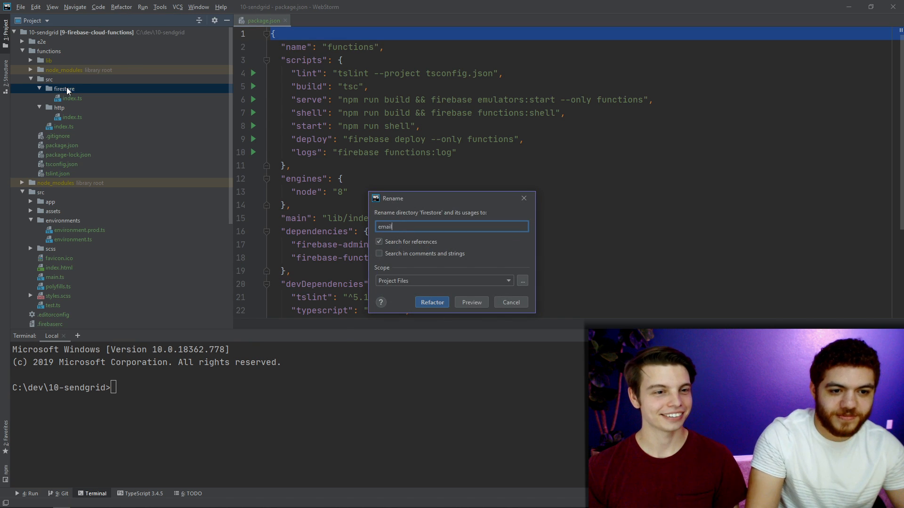
click(431, 302)
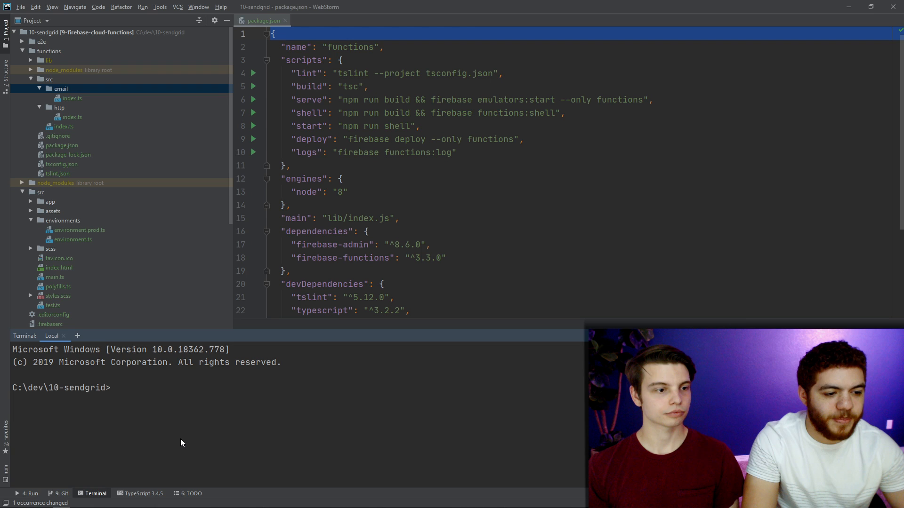
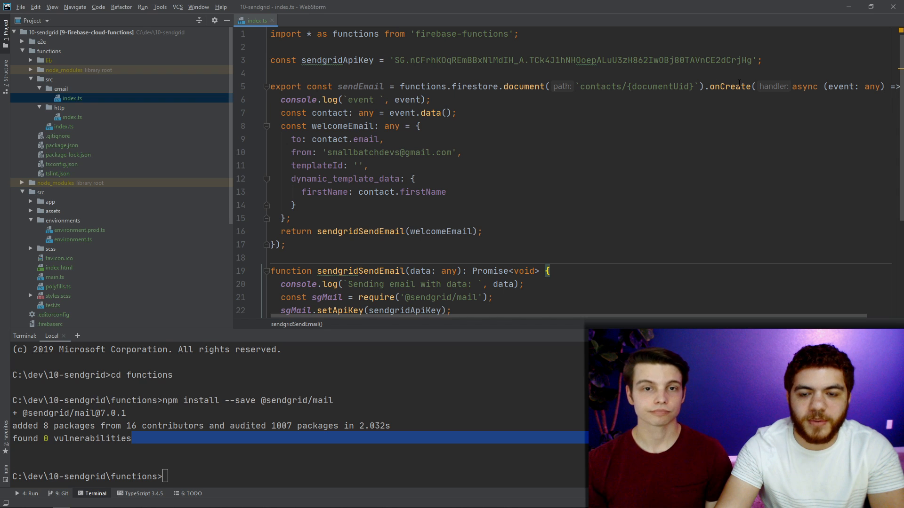
mouse_move(736, 85)
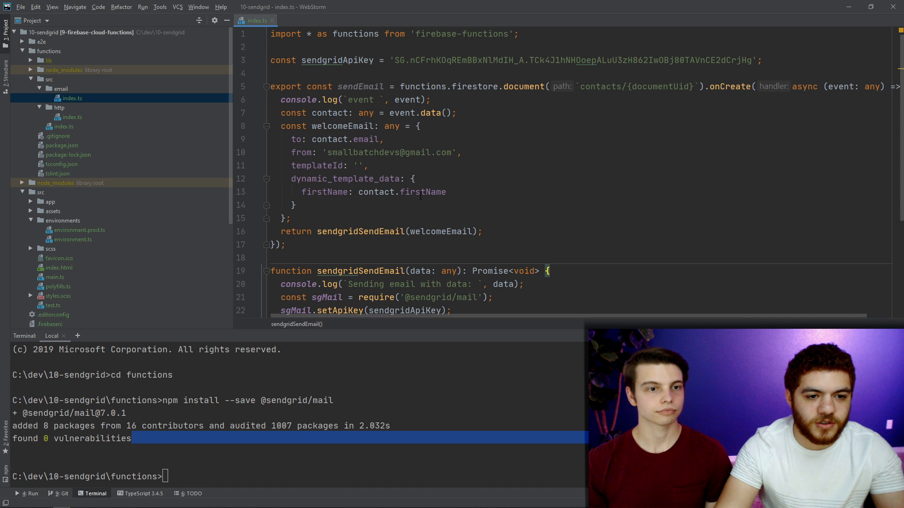
Fill the templateId string with d-952127353c8a412fb09b44ba2175cdad in sendEmail
scroll(down, 3)
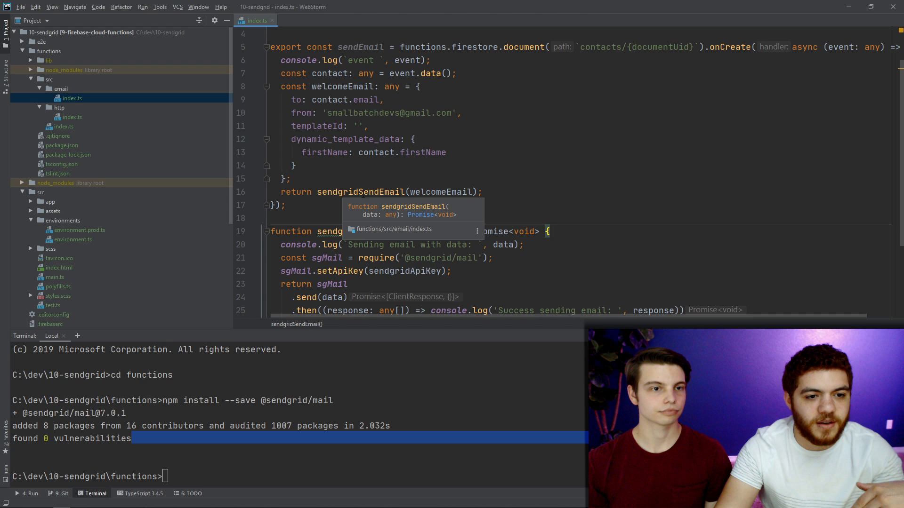
mouse_move(369, 203)
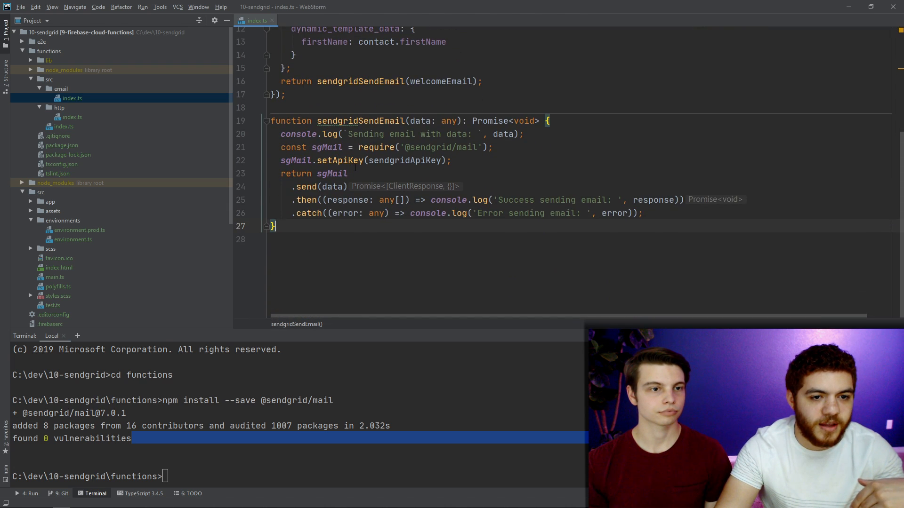
mouse_move(377, 147)
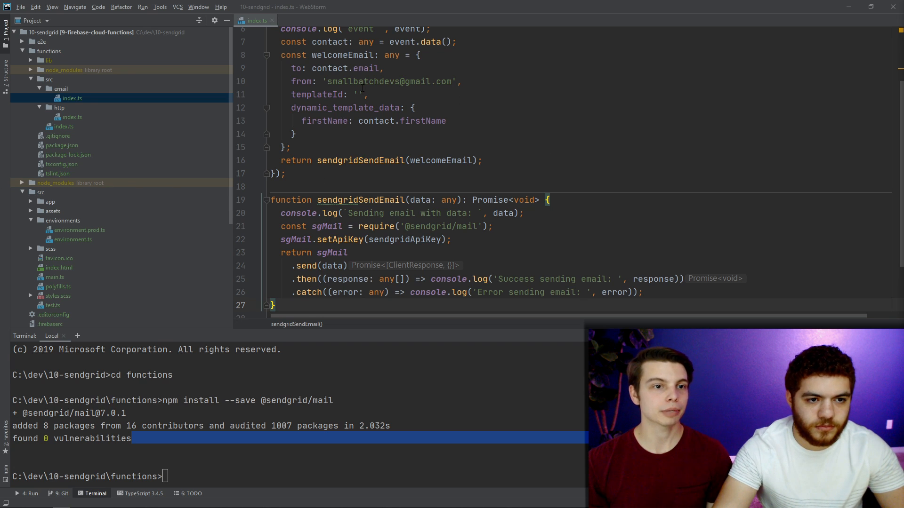
text(d-952127353c8a412fb09b44ba2175cdad)
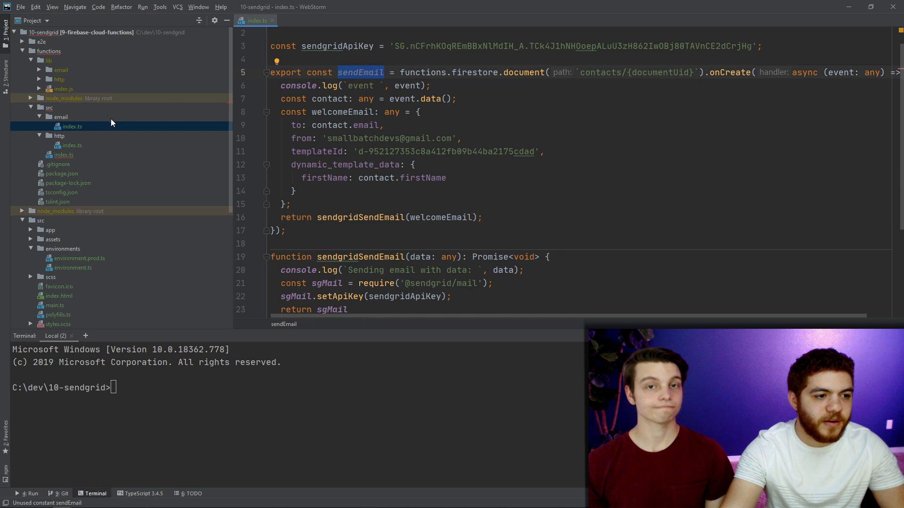
Replace onFirestoreWrite with sendEmail in the root index.ts import and export
click(64, 154)
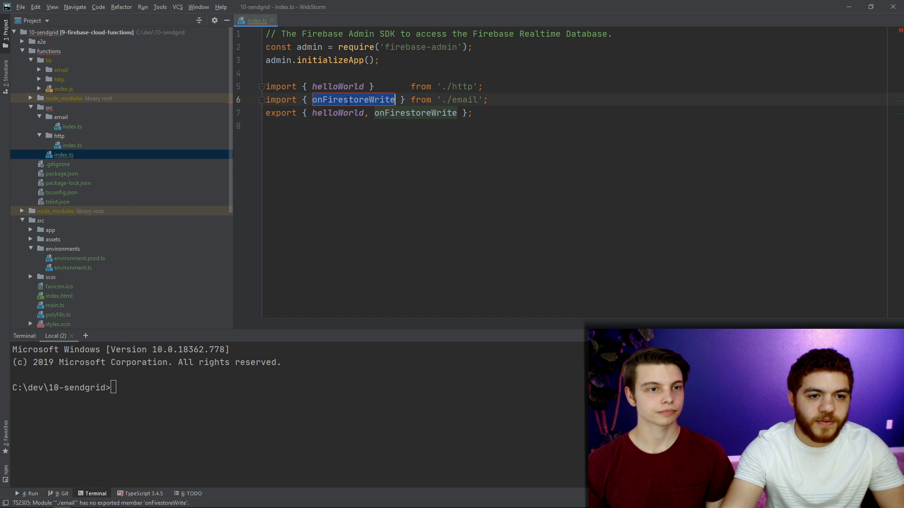
text(sendEmail)
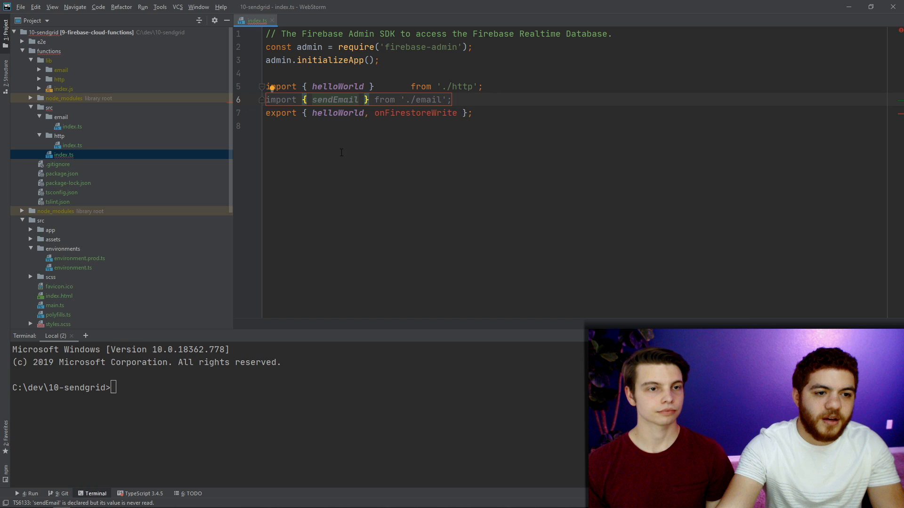
text(sendEm)
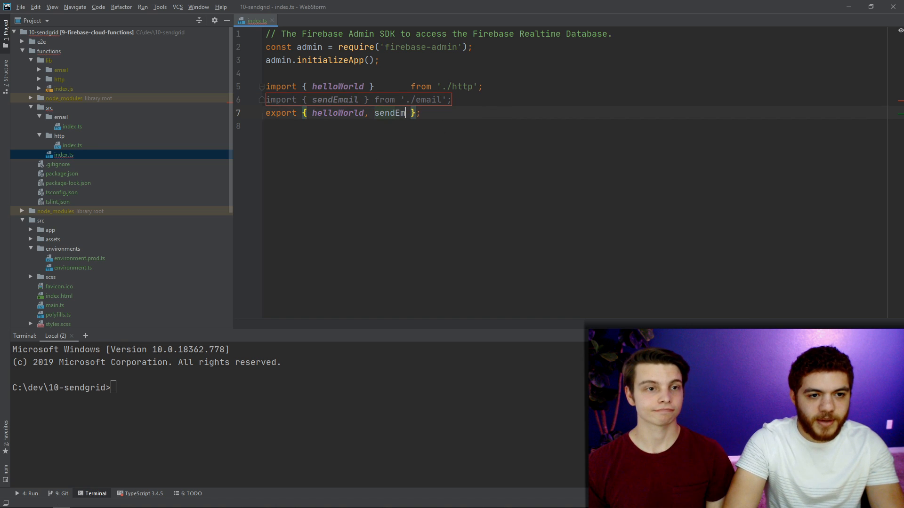
text(ail)
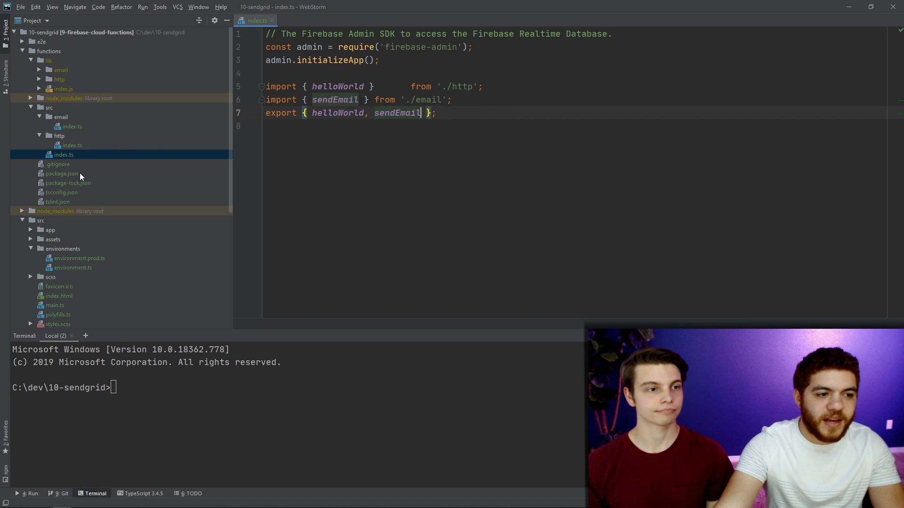
click(63, 173)
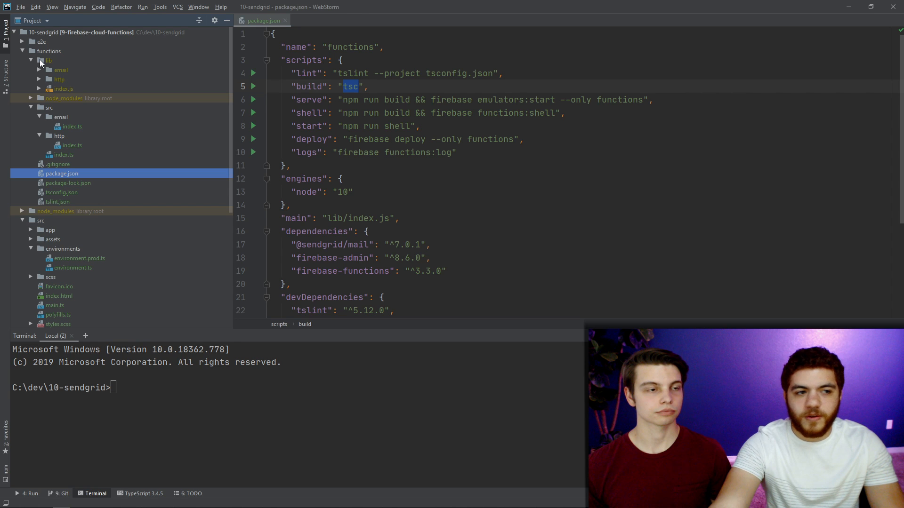
click(47, 60)
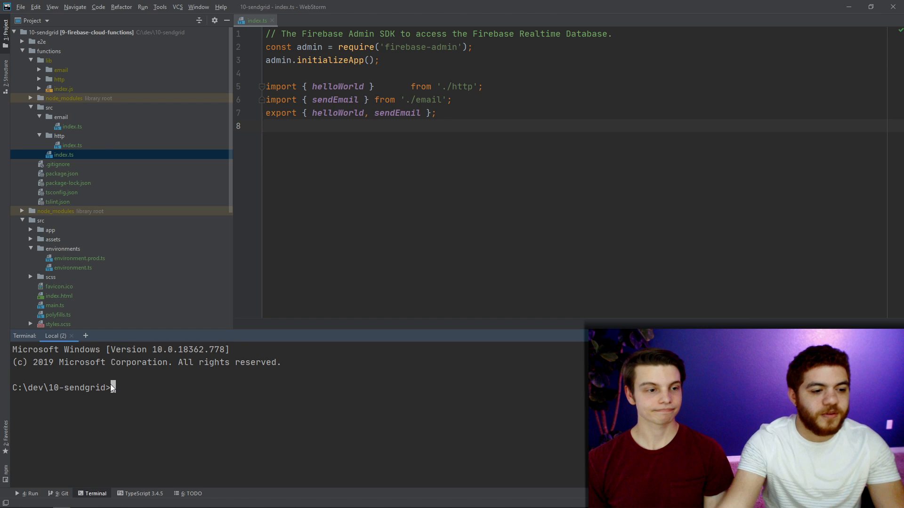
mouse_move(103, 373)
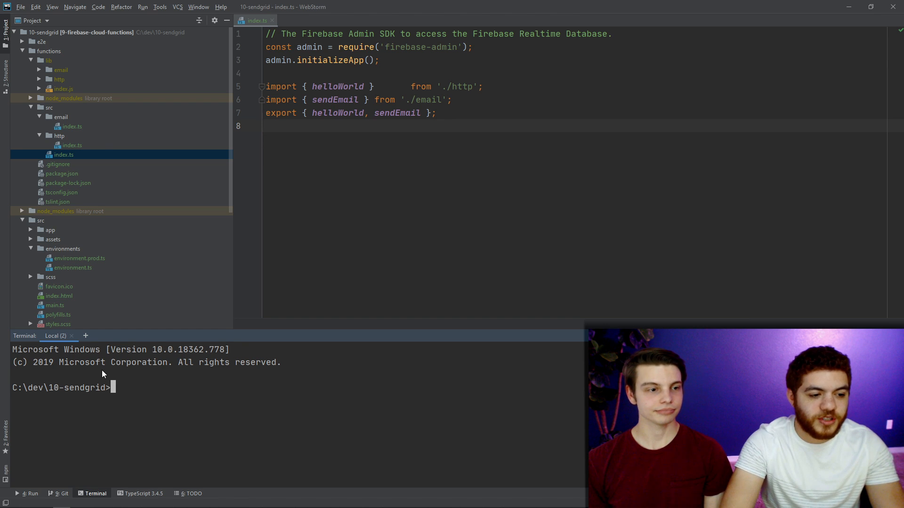
Run firebase deploy --only functions from the terminal
text(firebase dep)
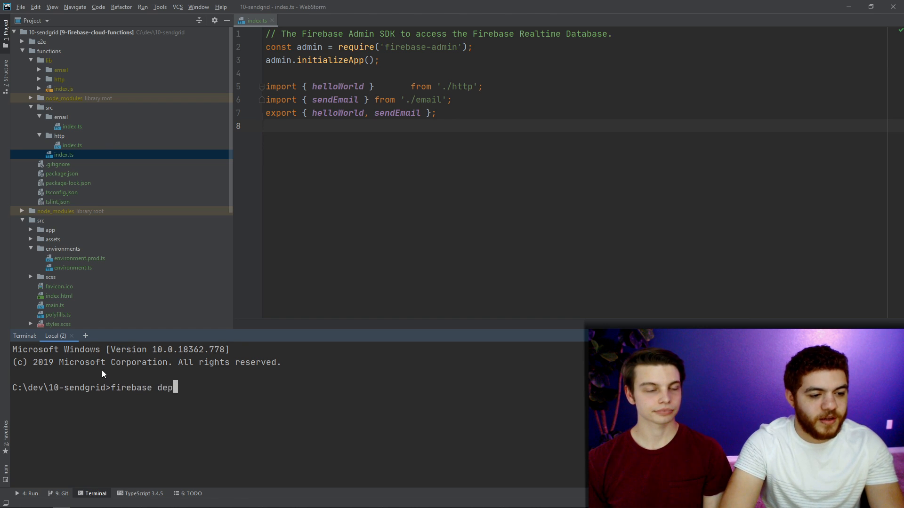
text(loy --o)
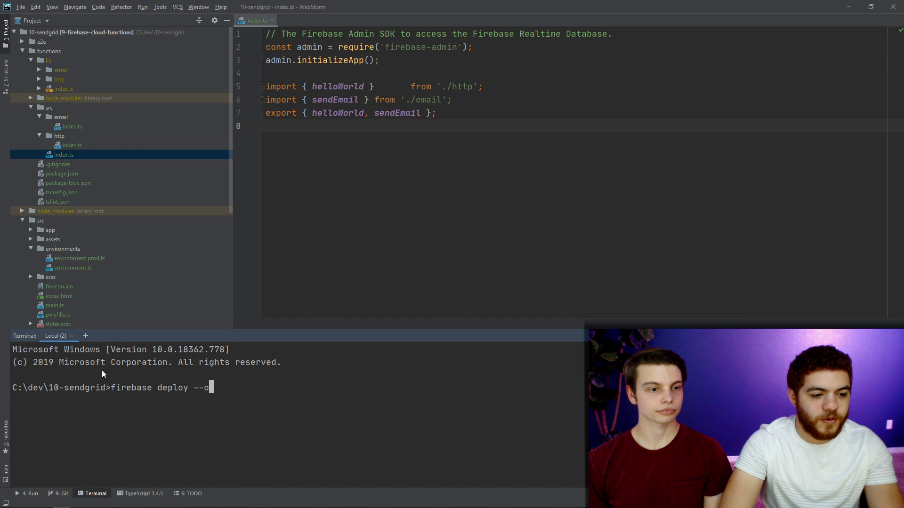
text(nly functions)
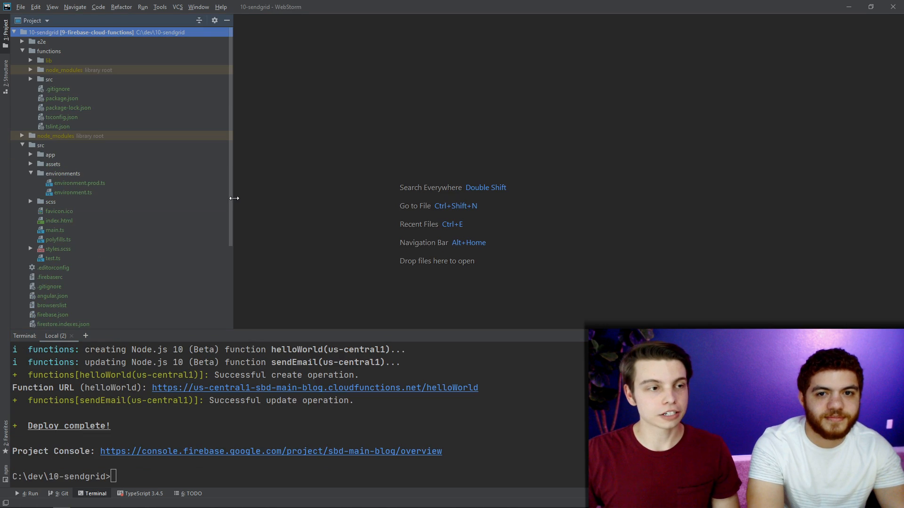
mouse_move(277, 186)
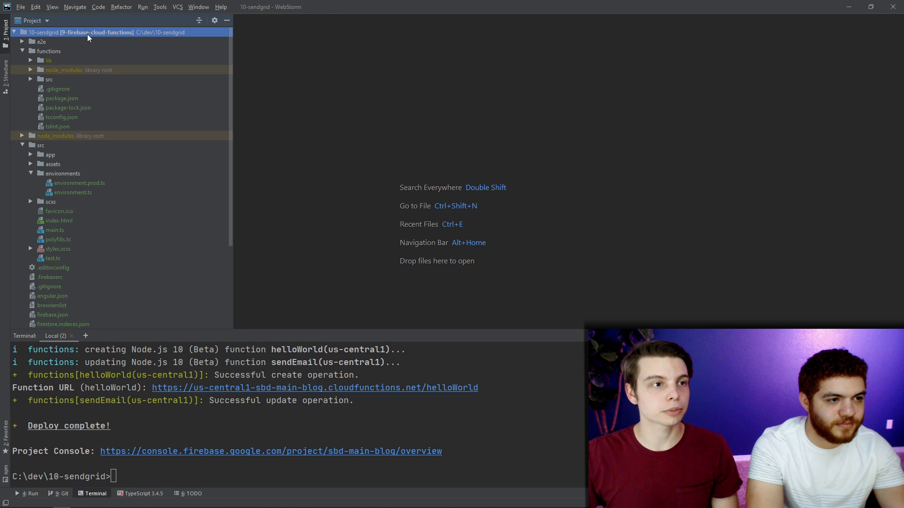
Create a shared/model directory with a new contact.ts TypeScript file for the Contact interface
right_click(81, 32)
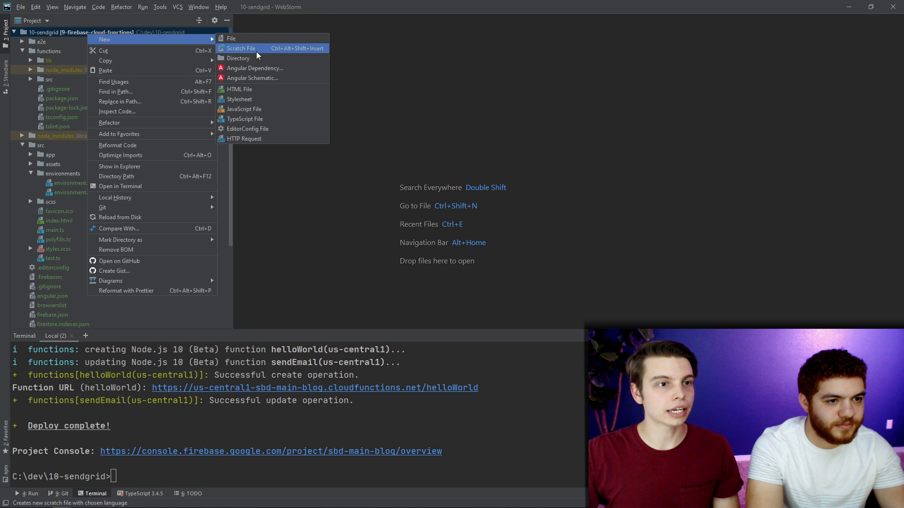
click(237, 58)
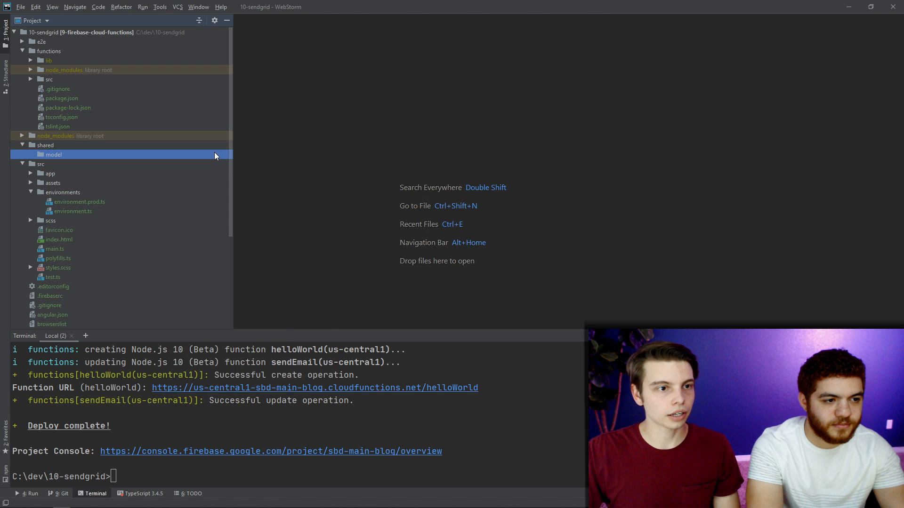
right_click(53, 155)
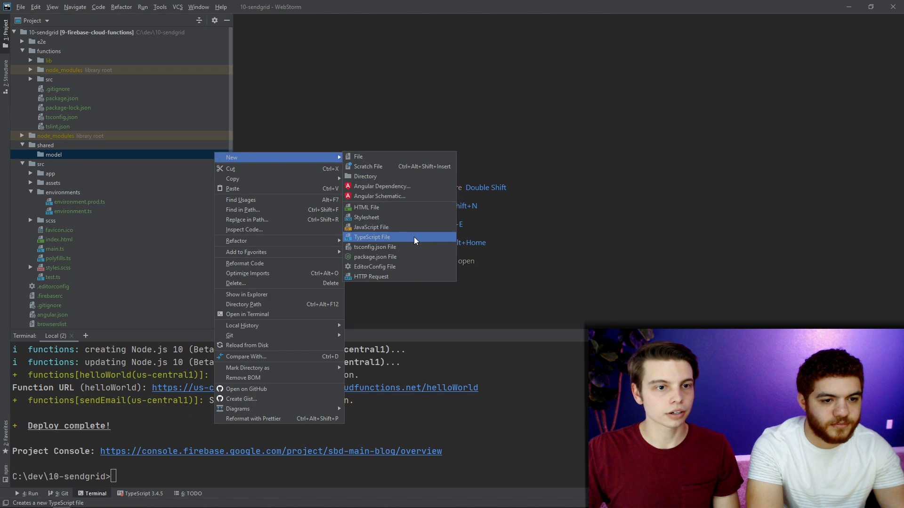
click(372, 238)
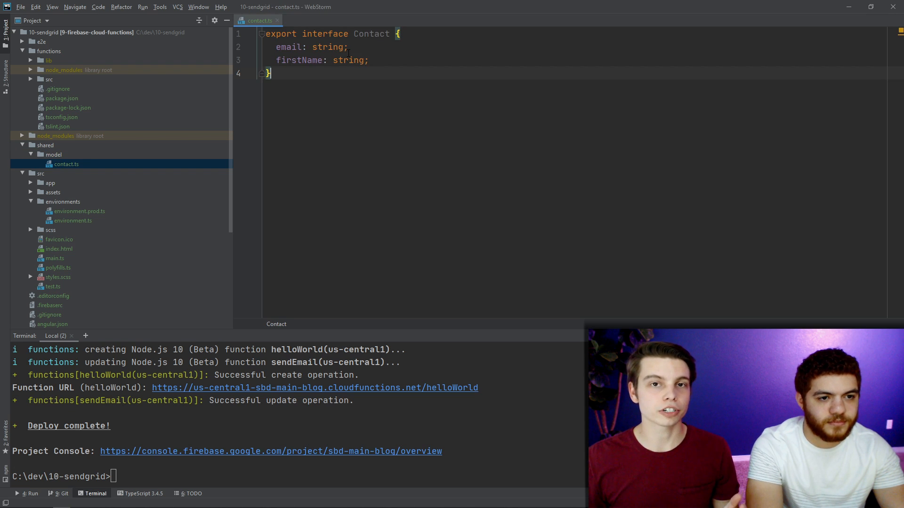
click(40, 173)
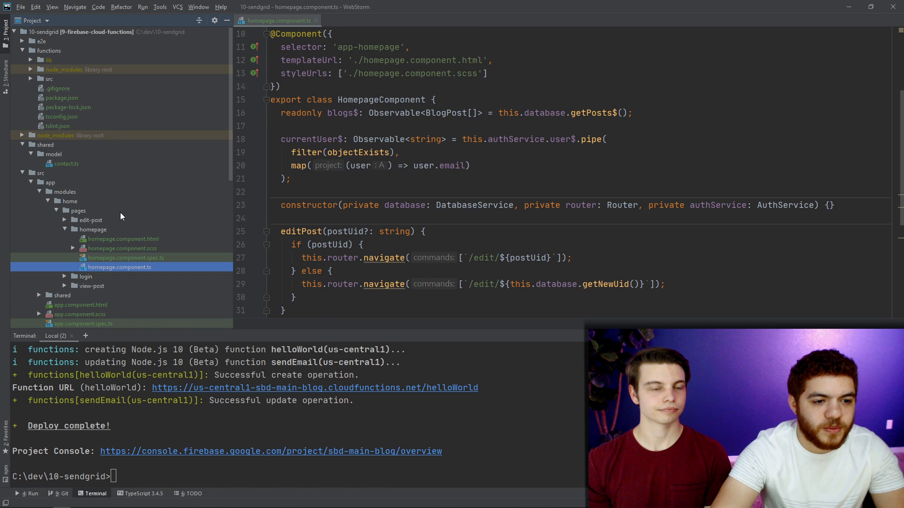
scroll(down, 3)
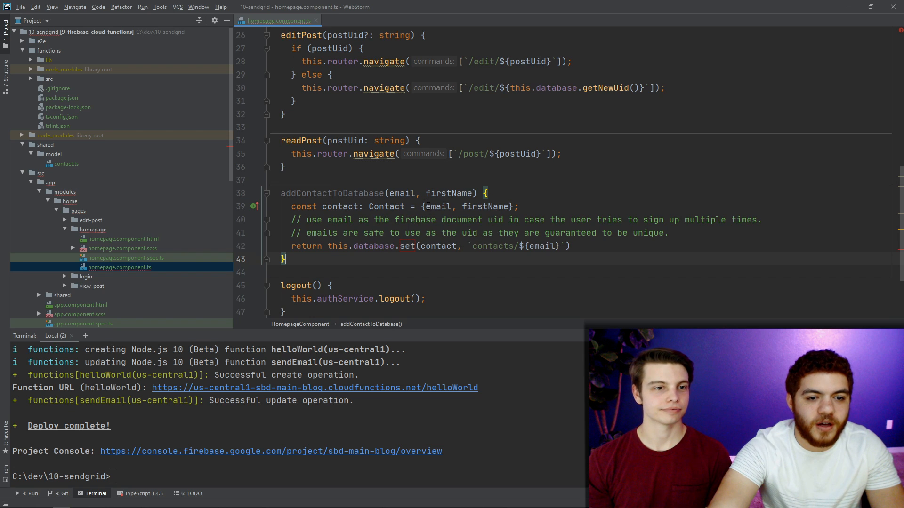
mouse_move(438, 230)
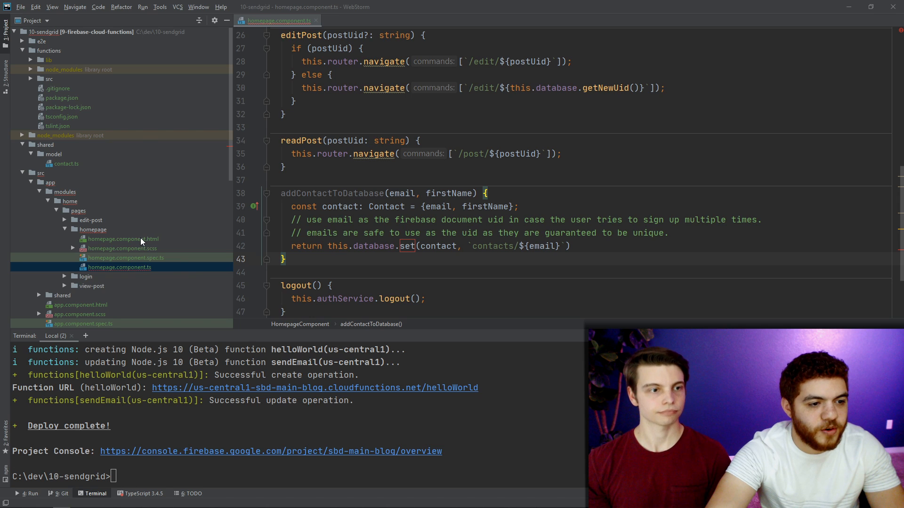
Review the newsletterDiv markup in homepage.component.html, then move to the stylesheet
click(123, 239)
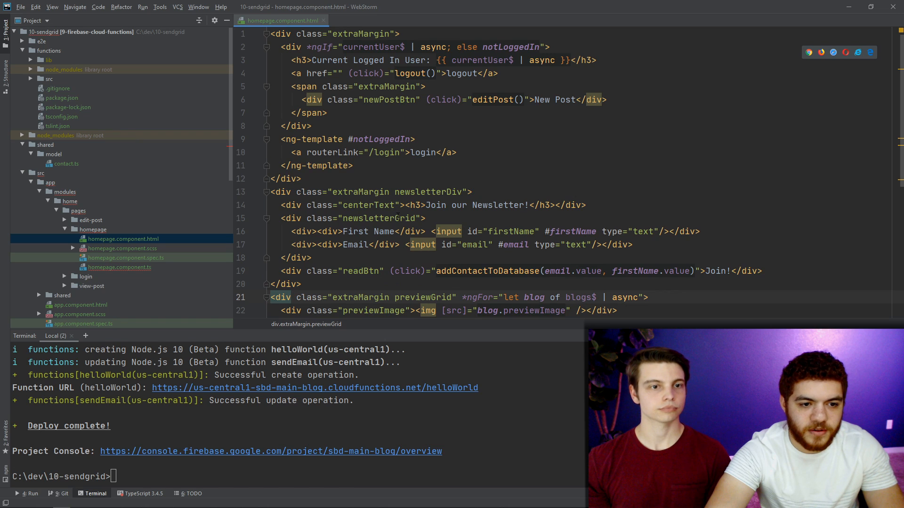
scroll(down, 3)
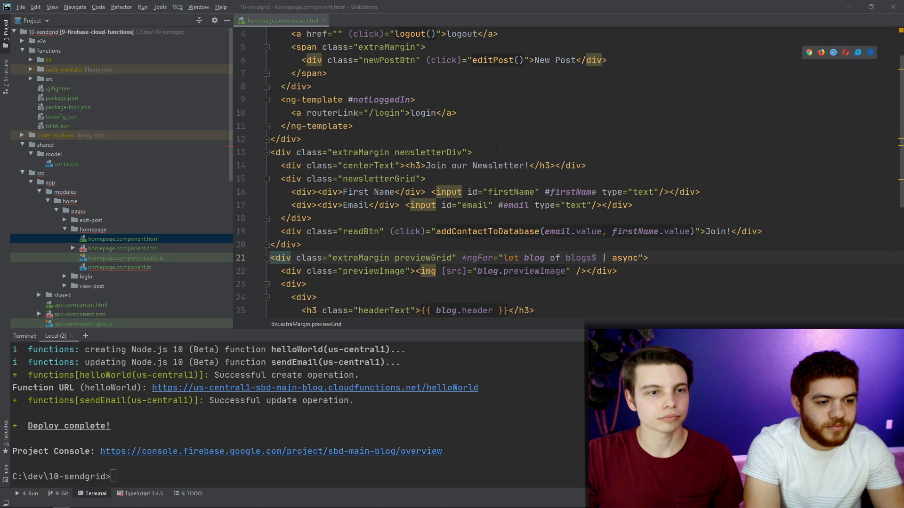
click(122, 248)
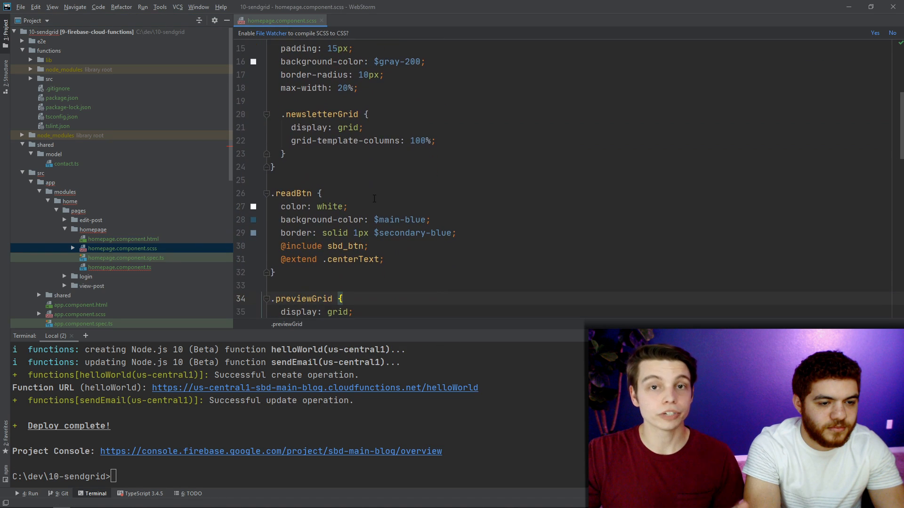
Review homepage.component.scss and return to homepage.component.ts
click(288, 193)
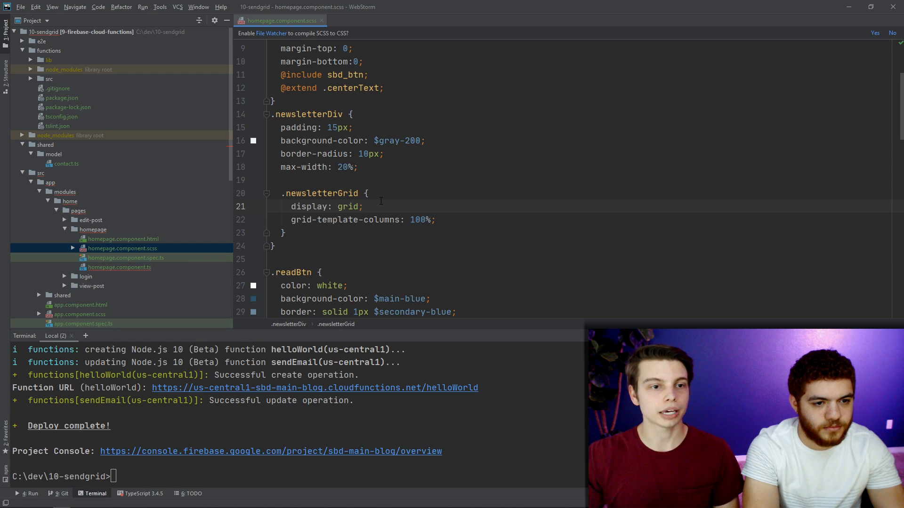
click(120, 266)
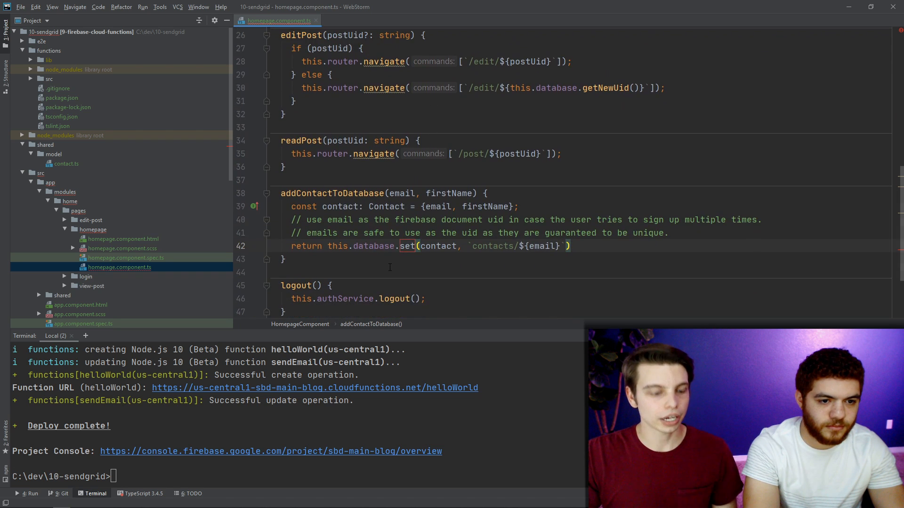
Paste the copied code into database.service.ts
click(109, 182)
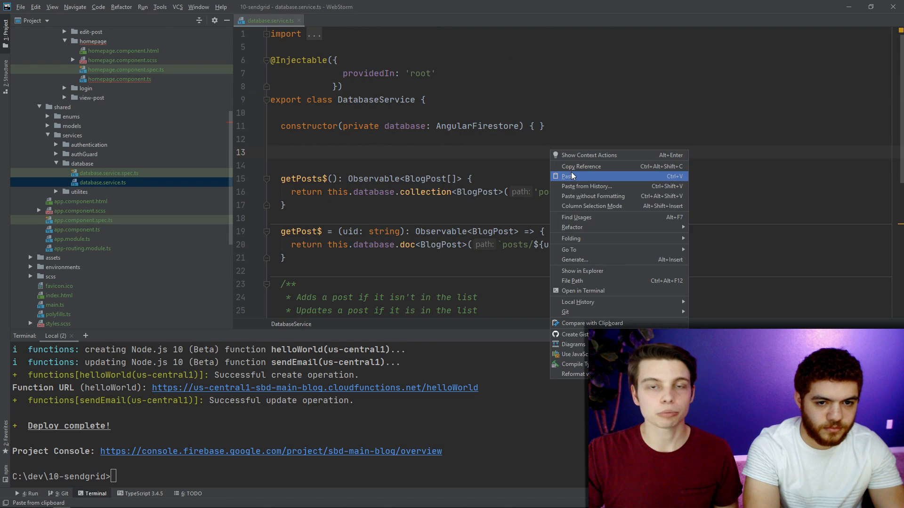
click(569, 176)
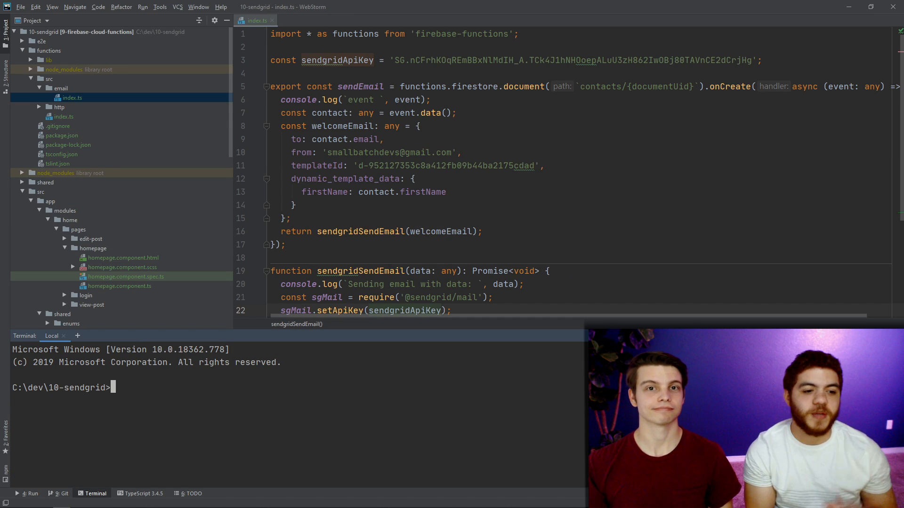
Run ng serve --port 3000 in the Terminal to start the local dev server
text(n)
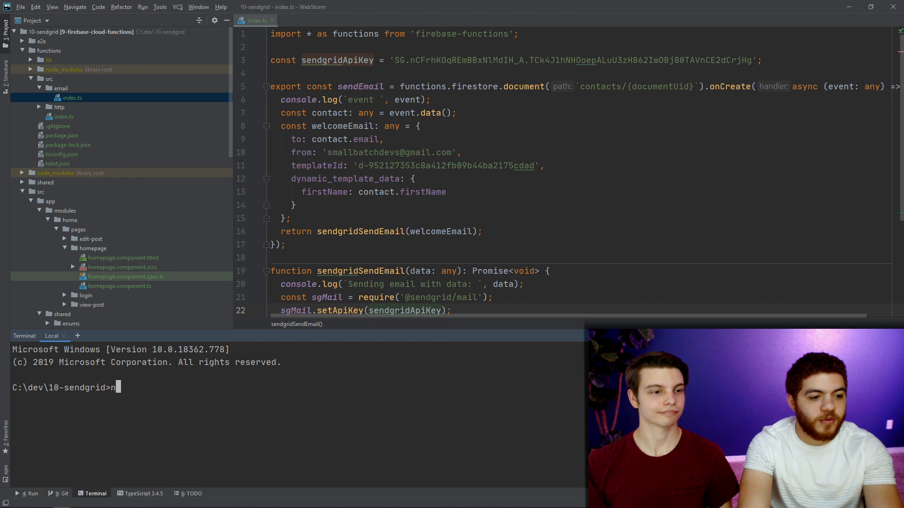
text(g serve --)
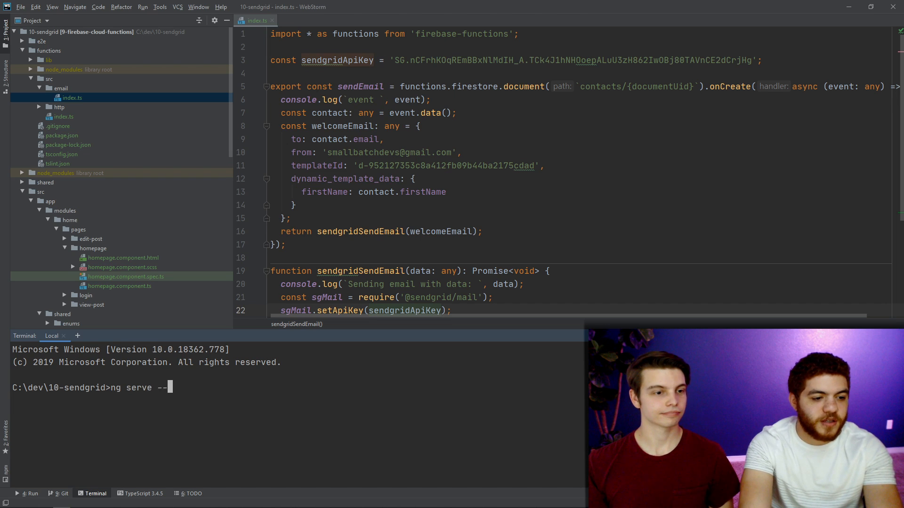
text(port)
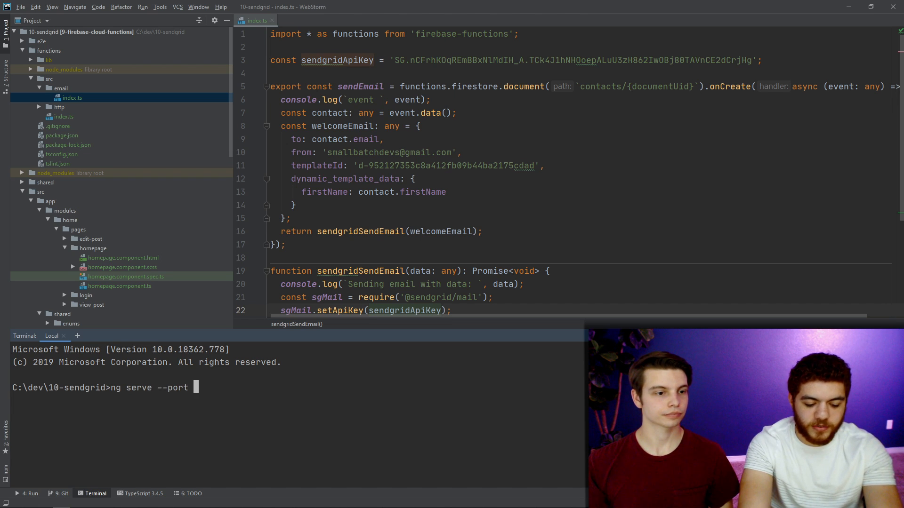
text(3000)
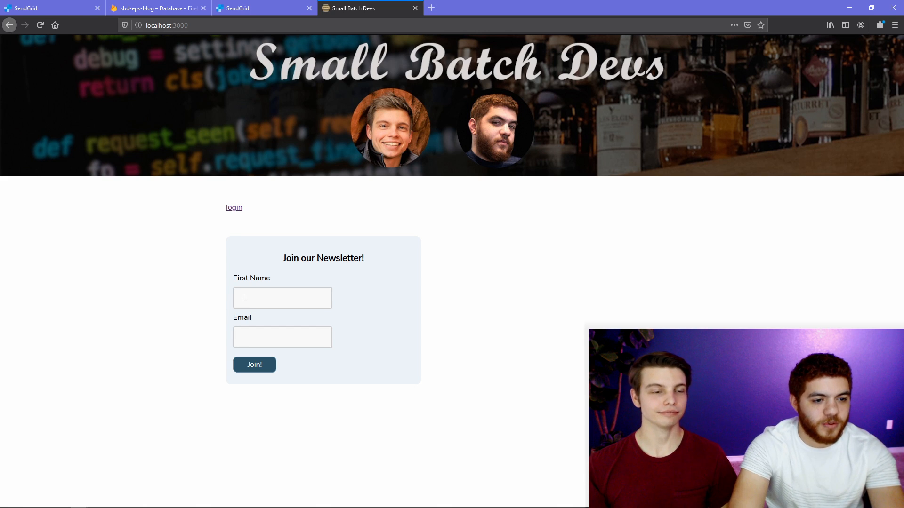
text(small bat)
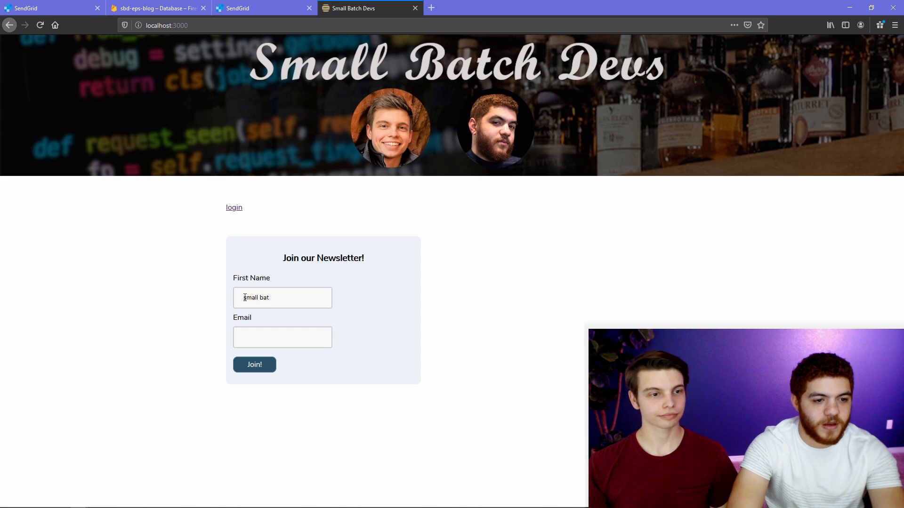
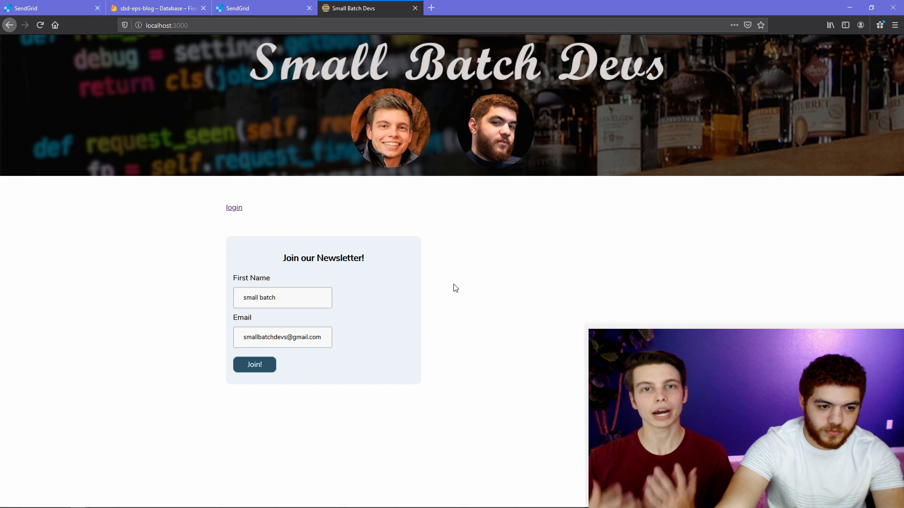
mouse_move(400, 244)
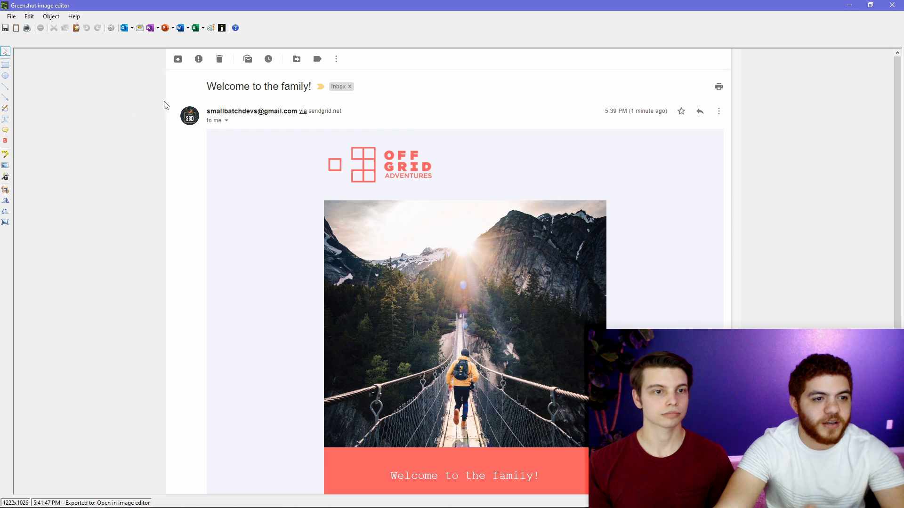
mouse_move(179, 123)
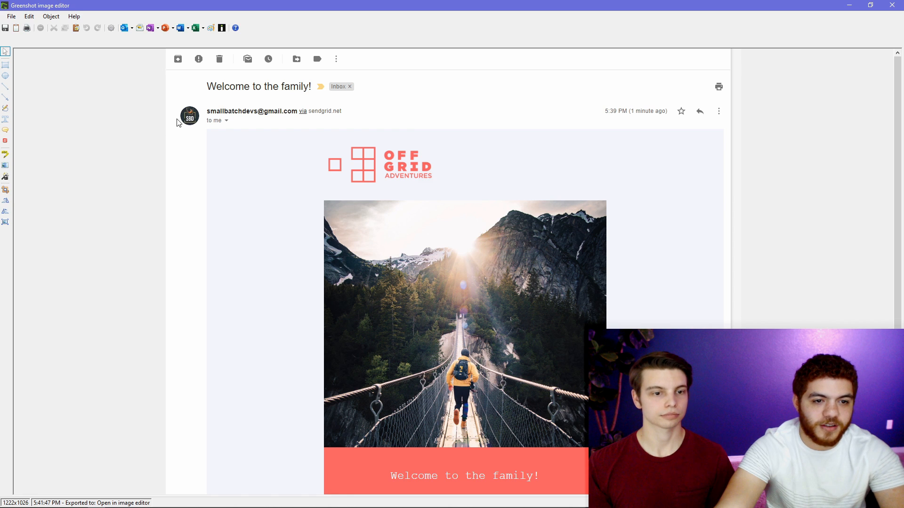
mouse_move(235, 116)
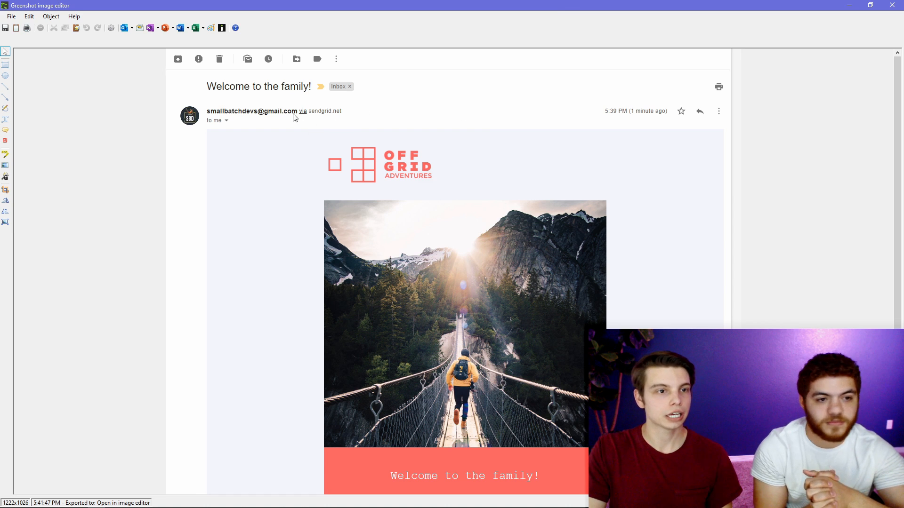
mouse_move(345, 119)
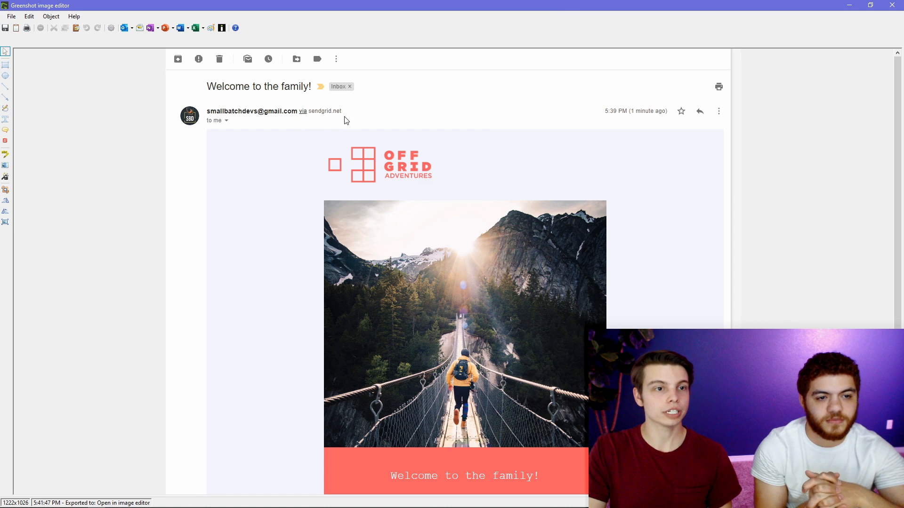